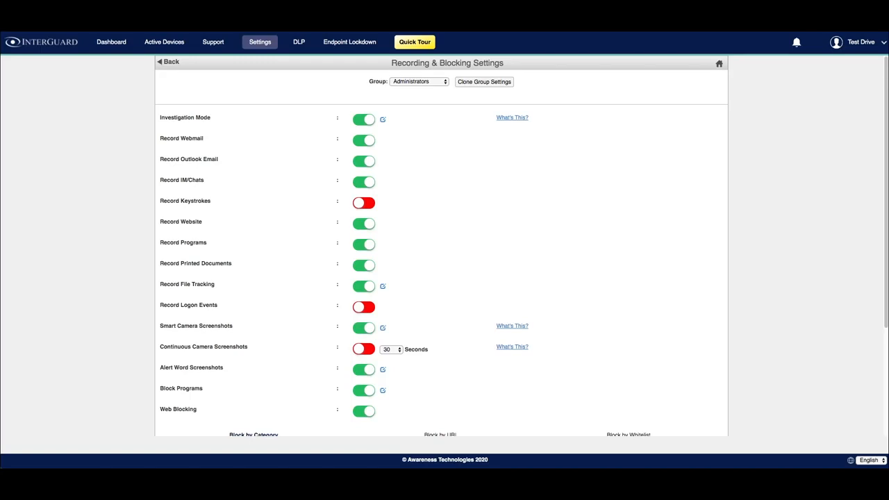
Reach Recording & Blocking Settings with Administrators kept as the group being configured
left_click(111, 41)
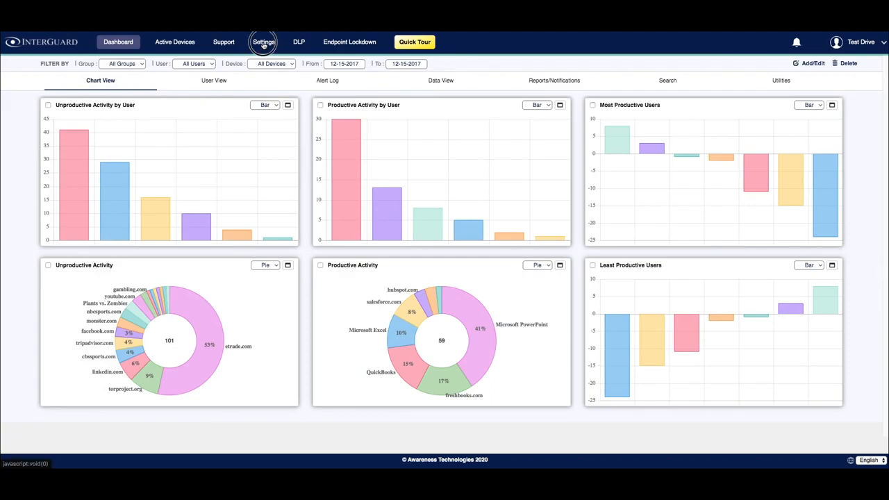
left_click(264, 41)
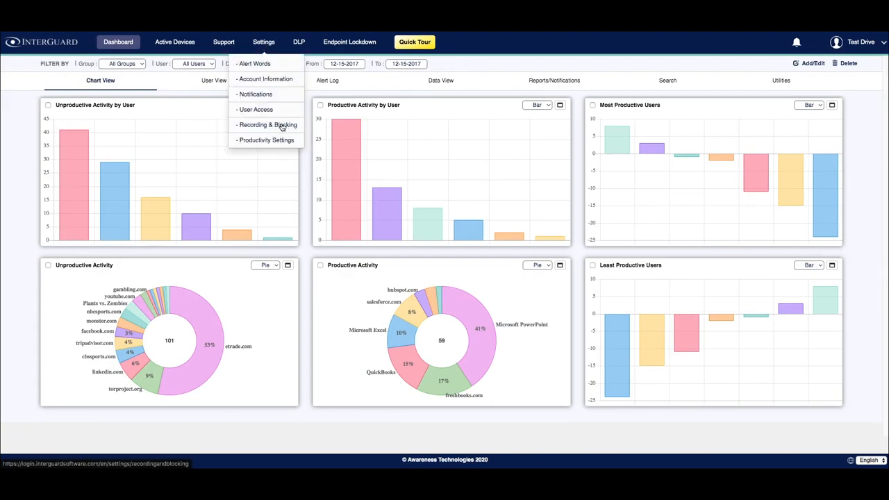
left_click(268, 125)
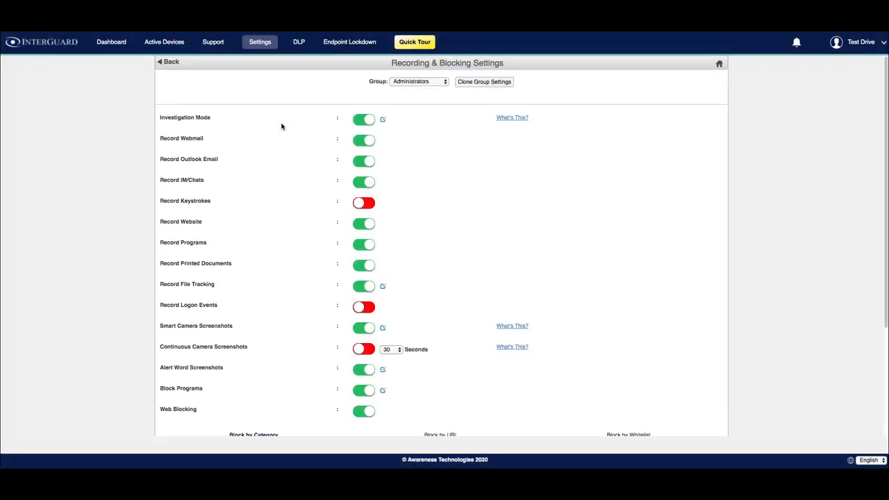
mouse_move(350, 83)
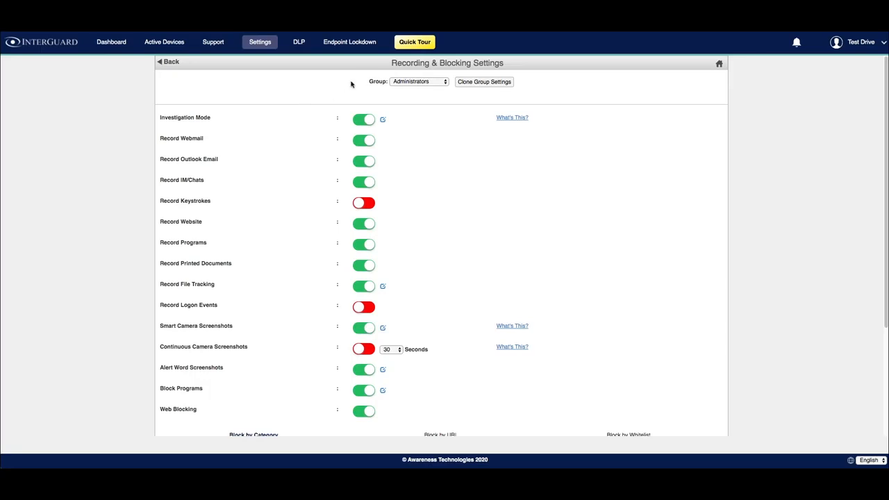
mouse_move(351, 85)
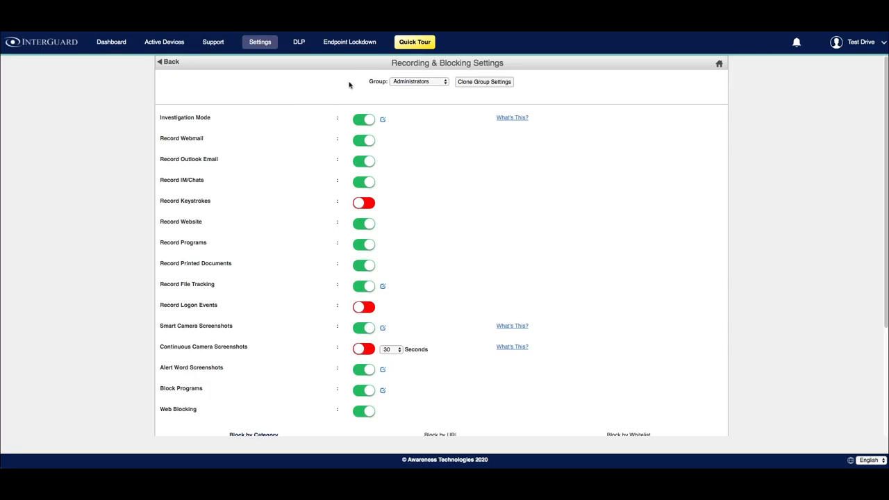
left_click(417, 81)
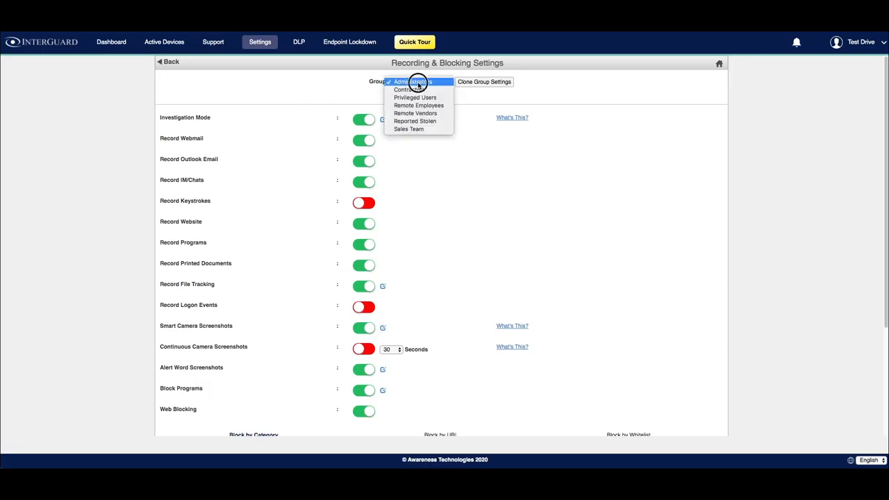
left_click(414, 80)
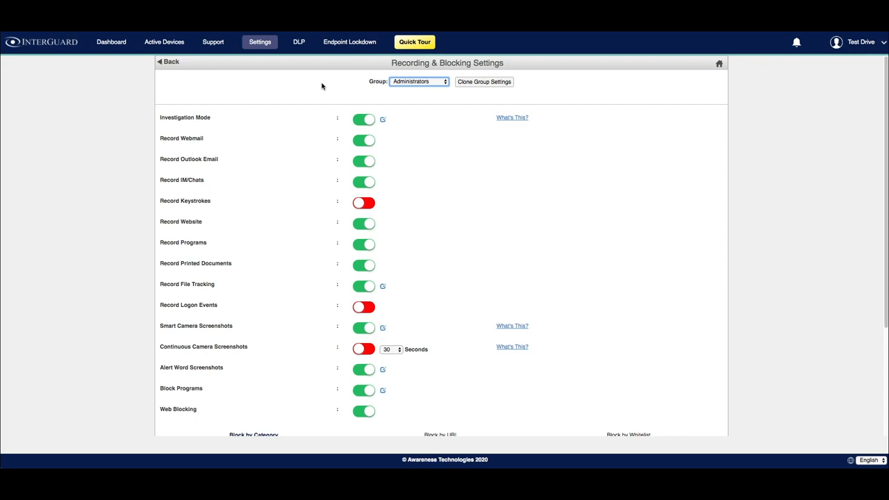
mouse_move(483, 85)
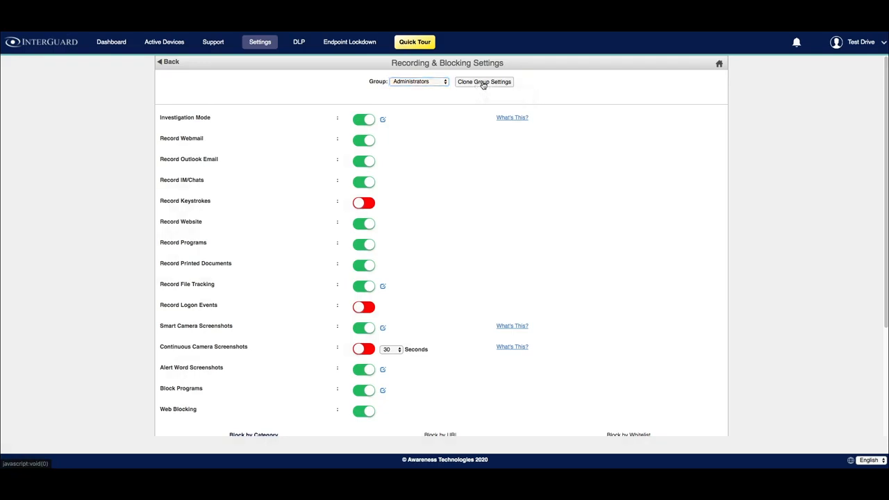
Start cloning settings from another group, then abandon it without copying anything
left_click(483, 80)
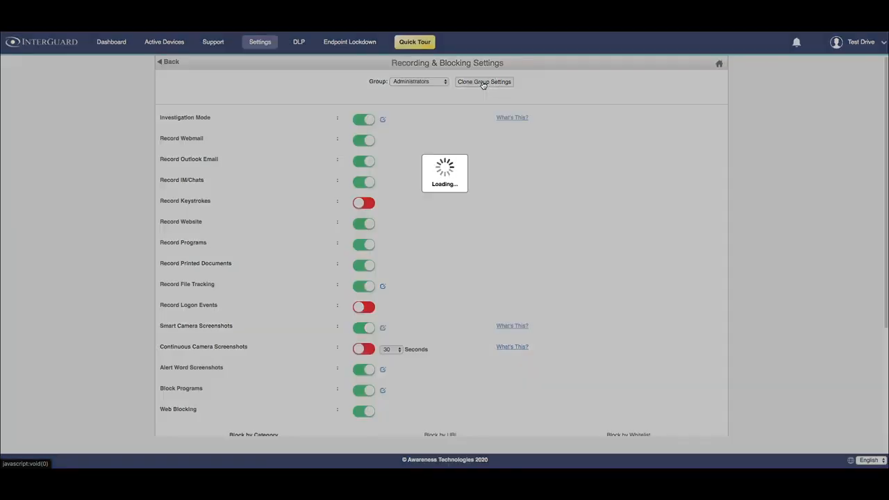
left_click(484, 80)
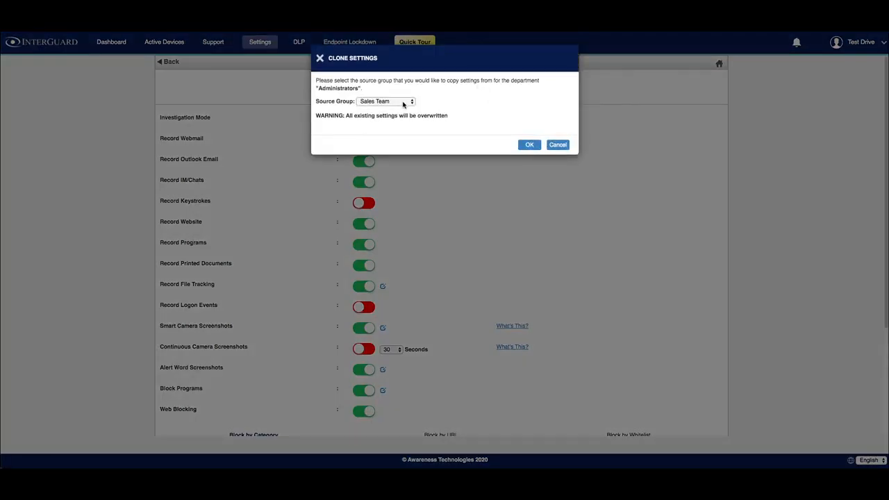
mouse_move(406, 104)
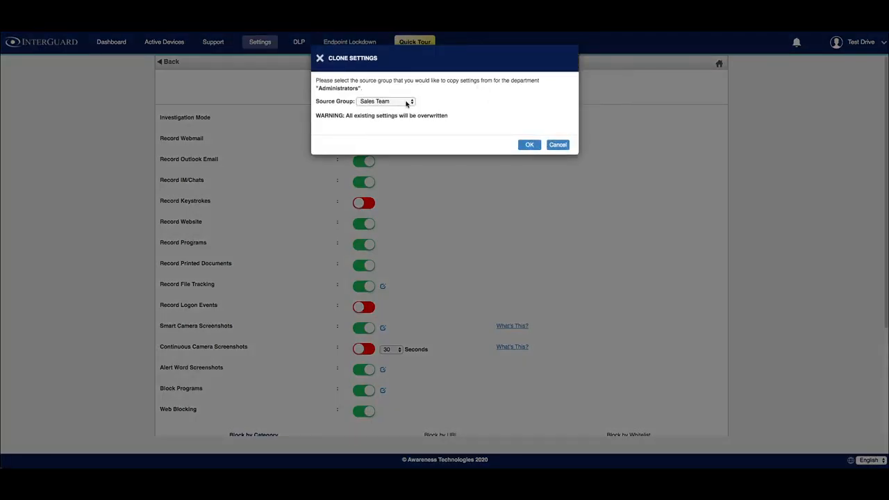
mouse_move(559, 145)
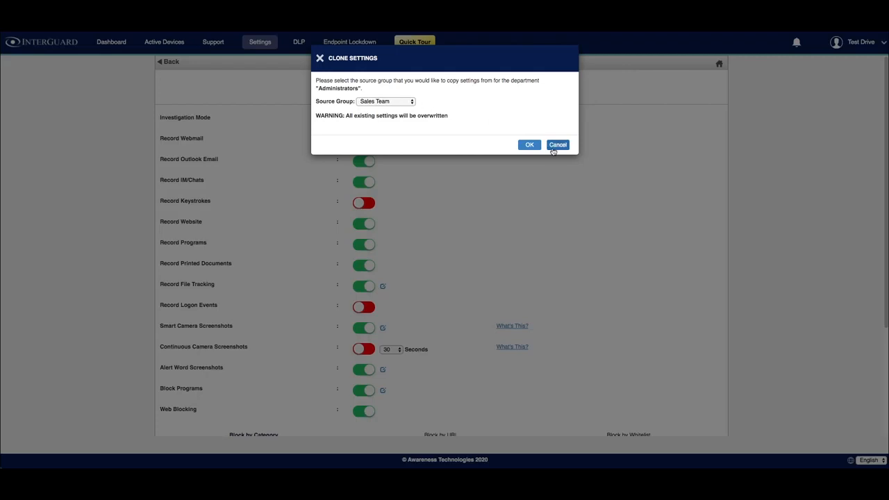
left_click(559, 144)
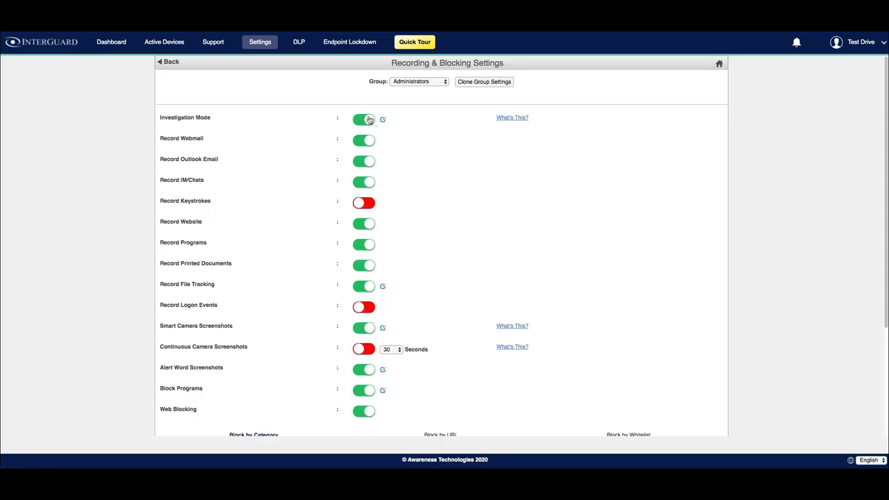
Turn off investigation mode and save the customized warning message, leaving it unchanged on review
left_click(364, 120)
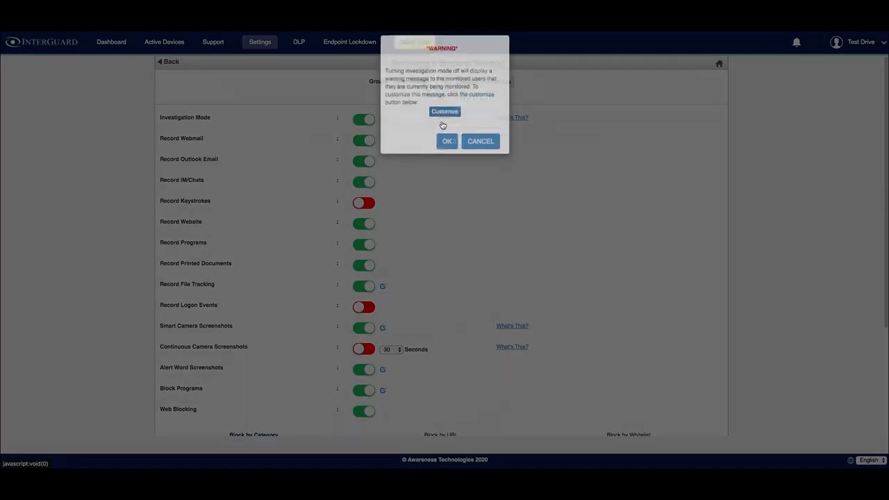
left_click(445, 111)
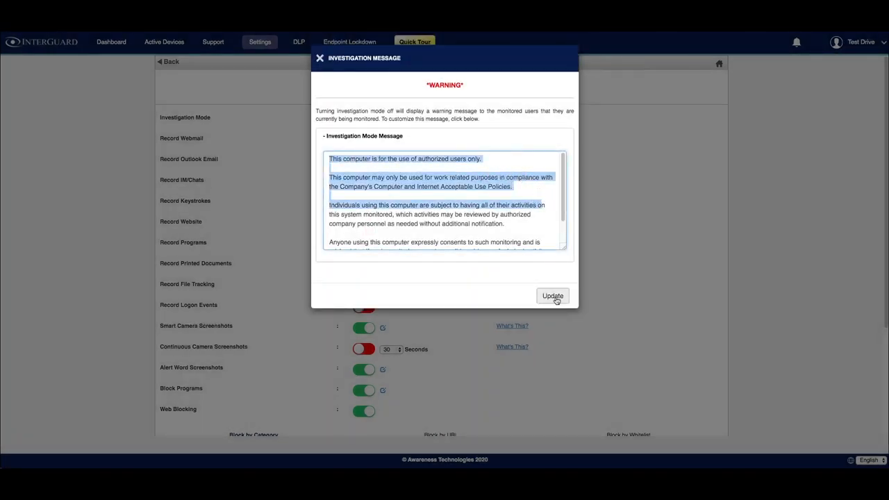
left_click(553, 296)
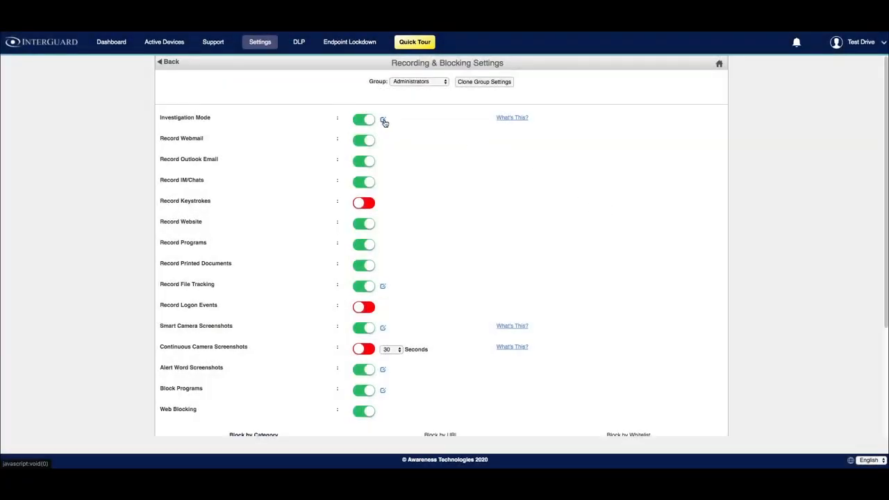
left_click(364, 120)
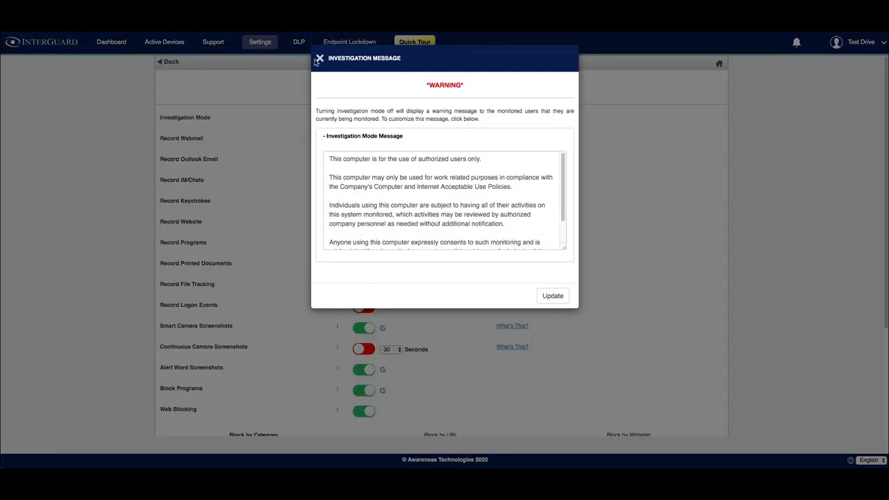
left_click(319, 58)
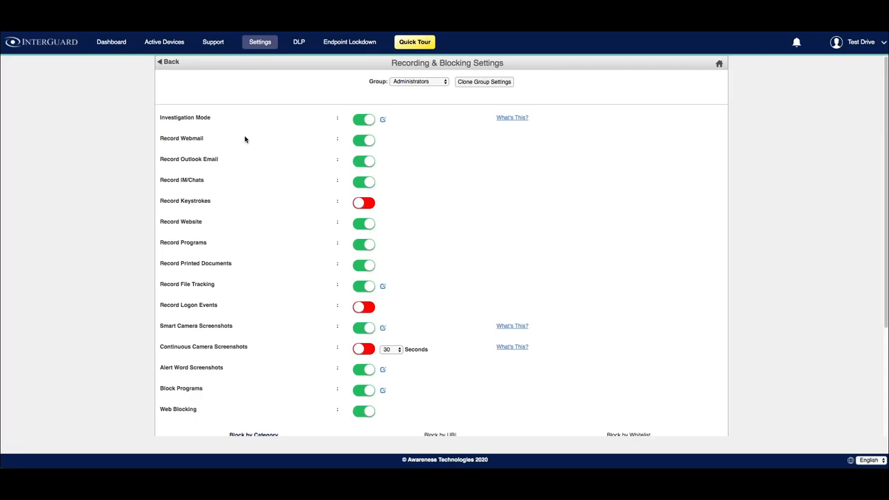
mouse_move(220, 161)
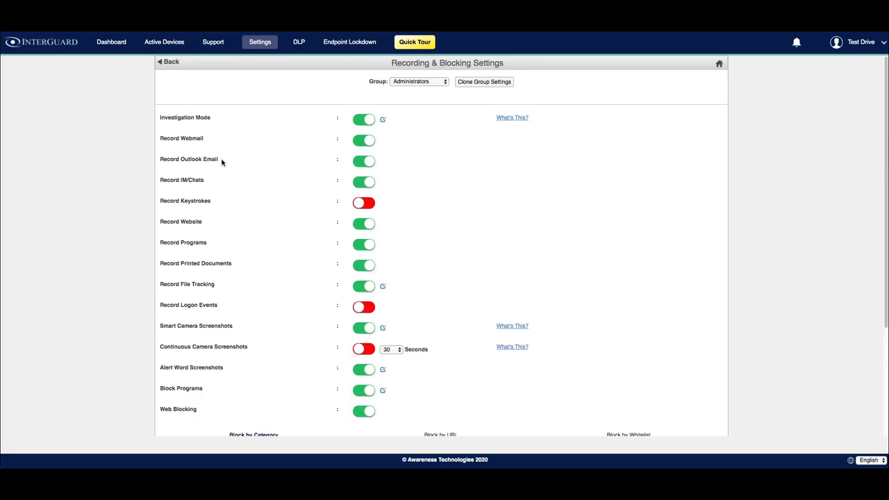
mouse_move(206, 186)
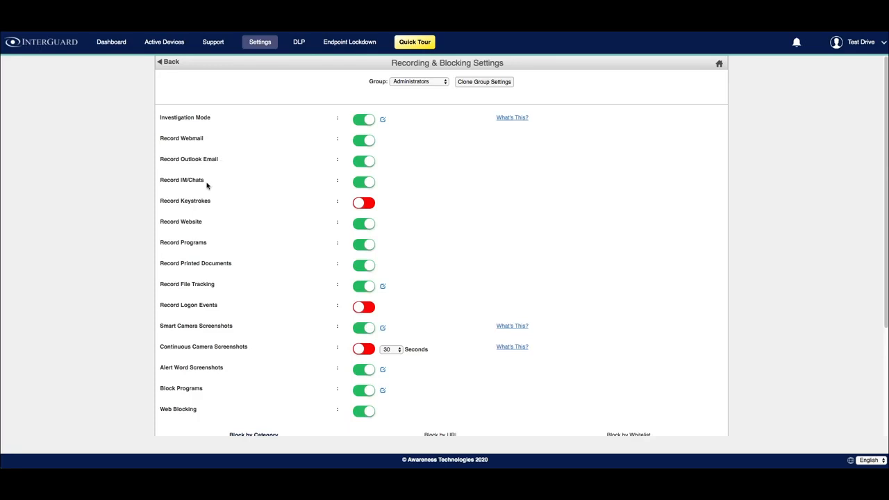
mouse_move(207, 180)
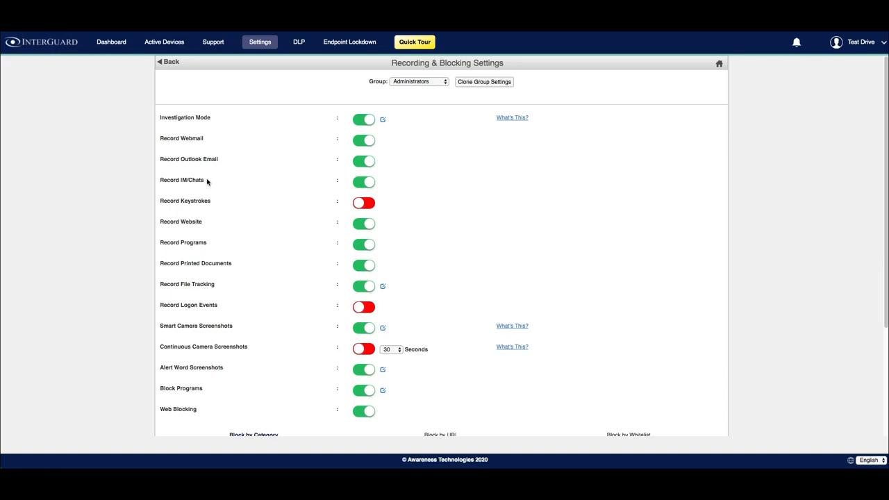
mouse_move(218, 201)
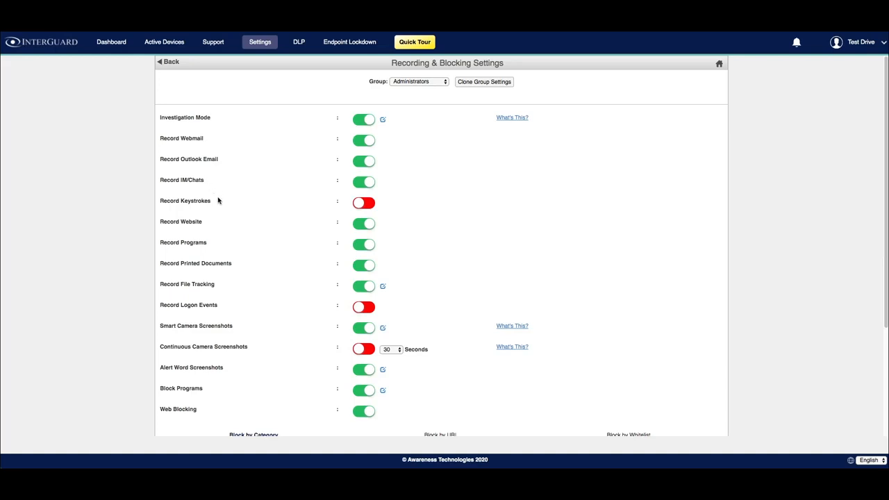
mouse_move(214, 202)
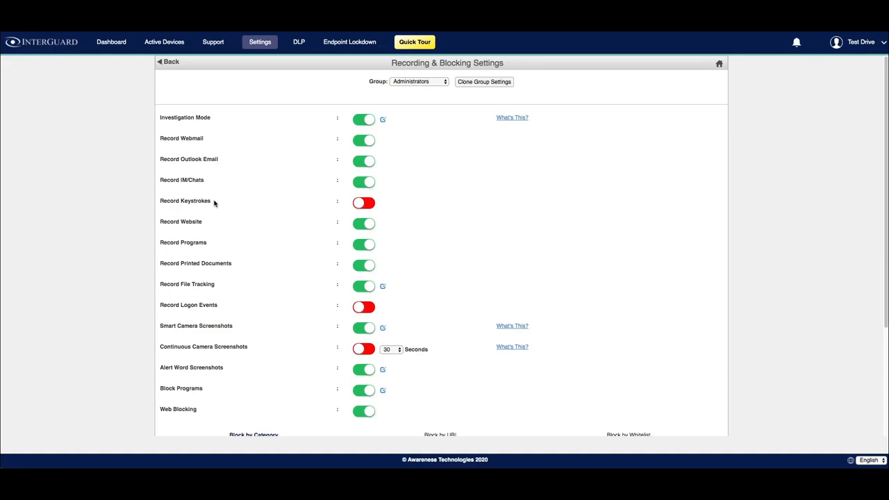
mouse_move(220, 209)
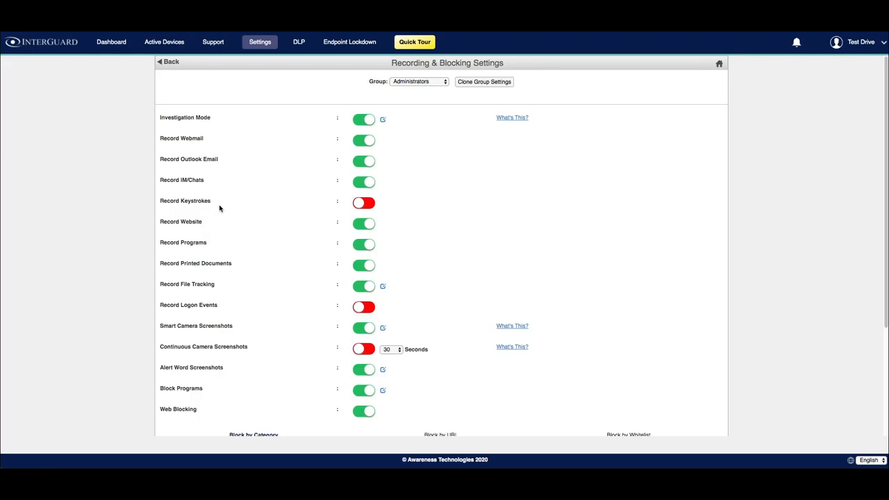
mouse_move(206, 225)
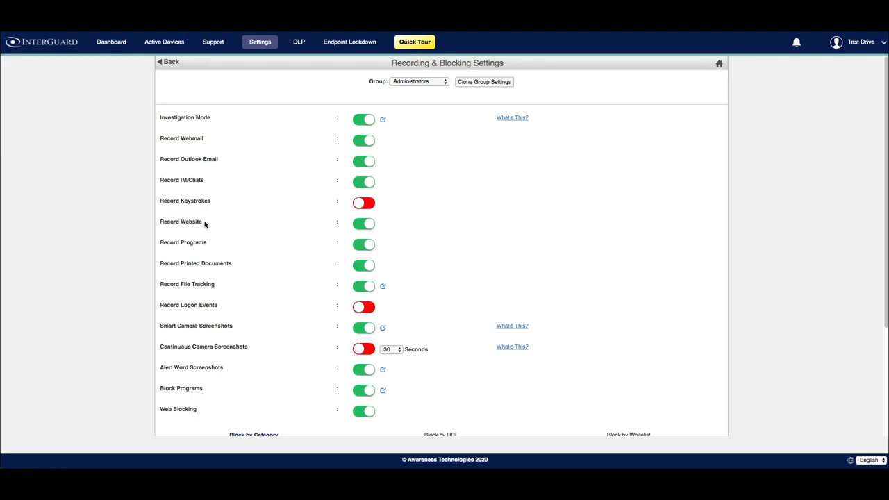
mouse_move(213, 247)
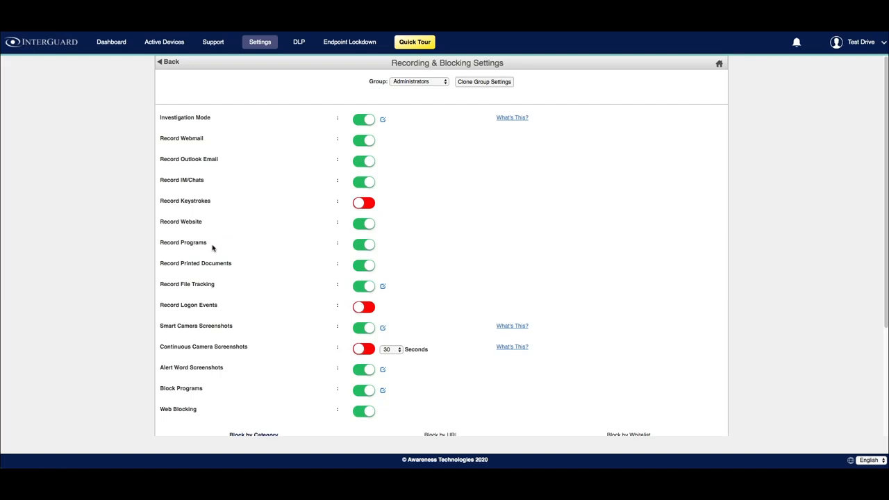
mouse_move(237, 267)
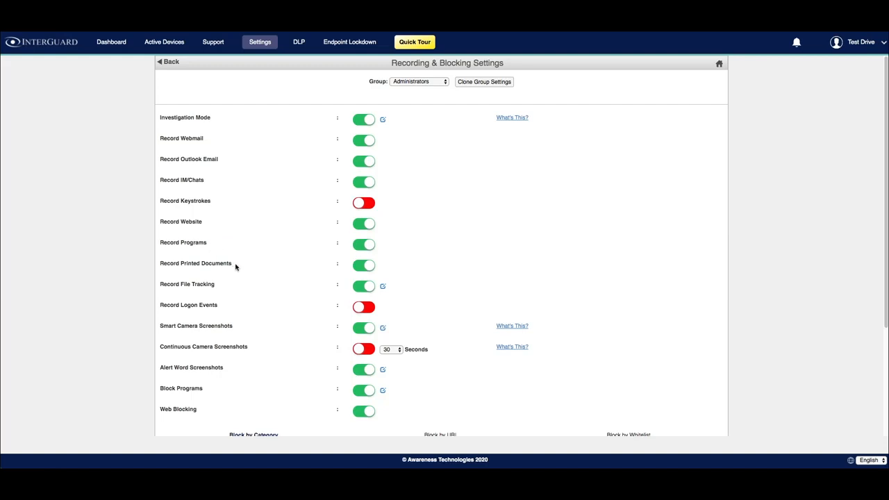
mouse_move(219, 287)
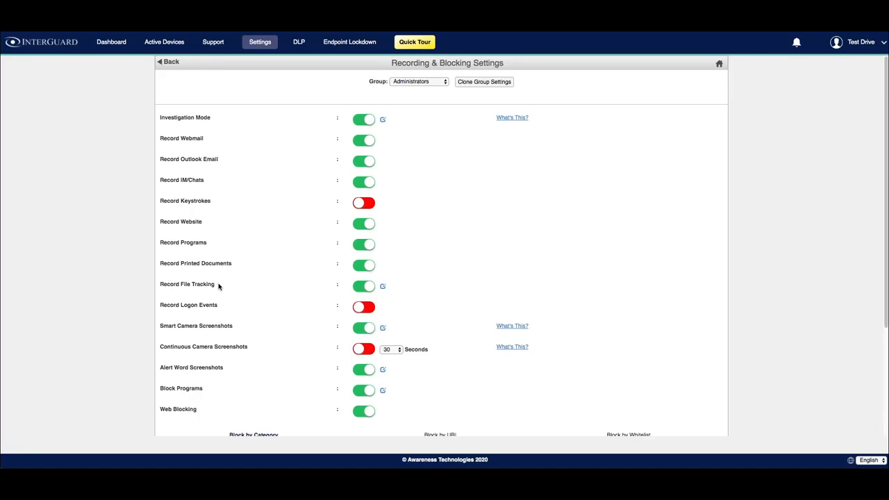
mouse_move(224, 306)
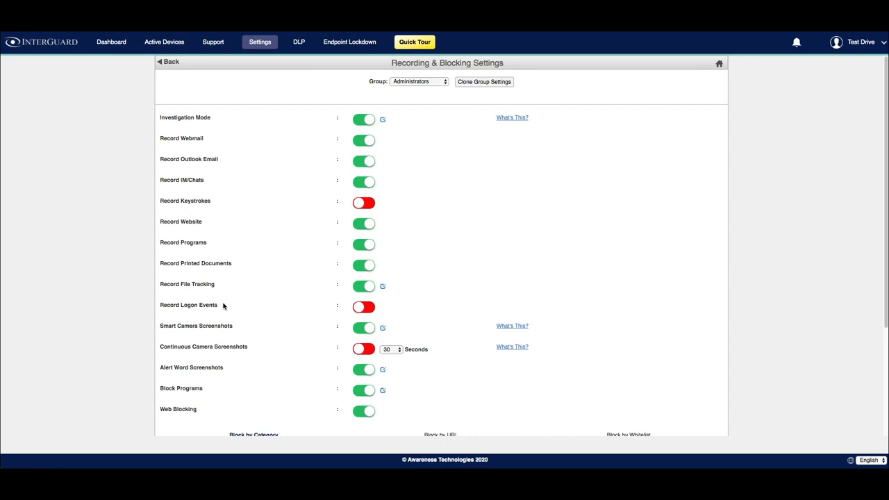
mouse_move(228, 311)
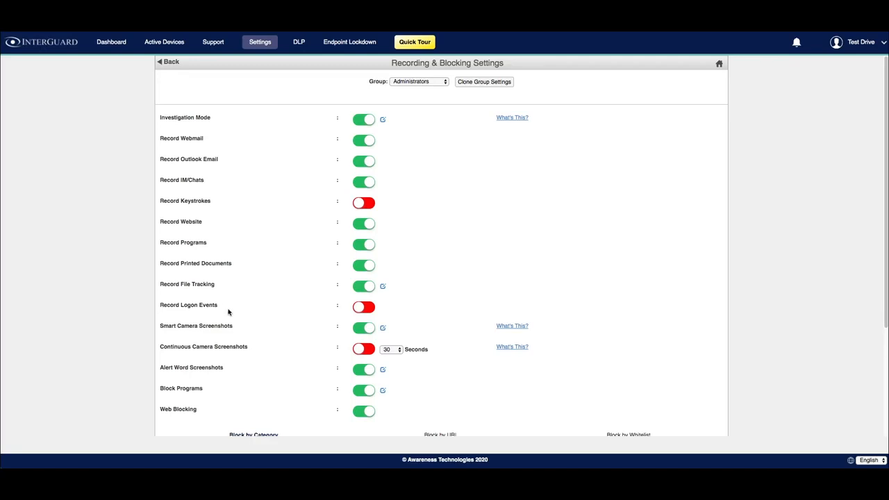
mouse_move(381, 331)
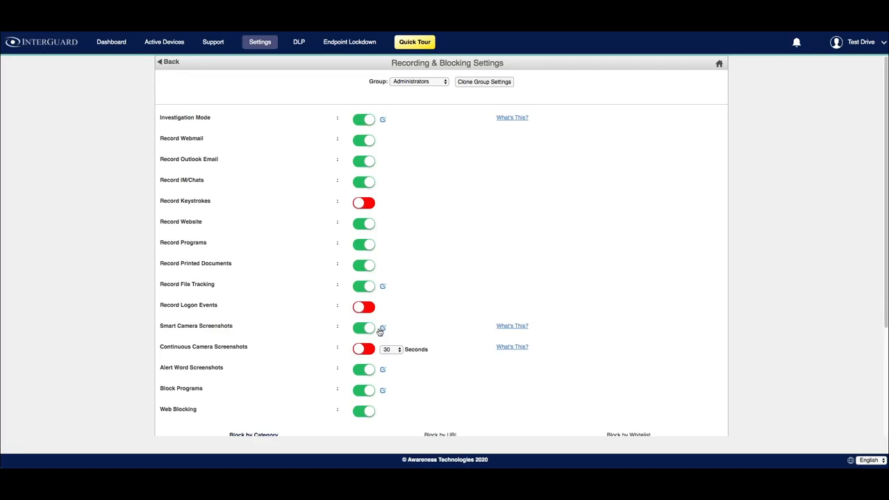
mouse_move(382, 328)
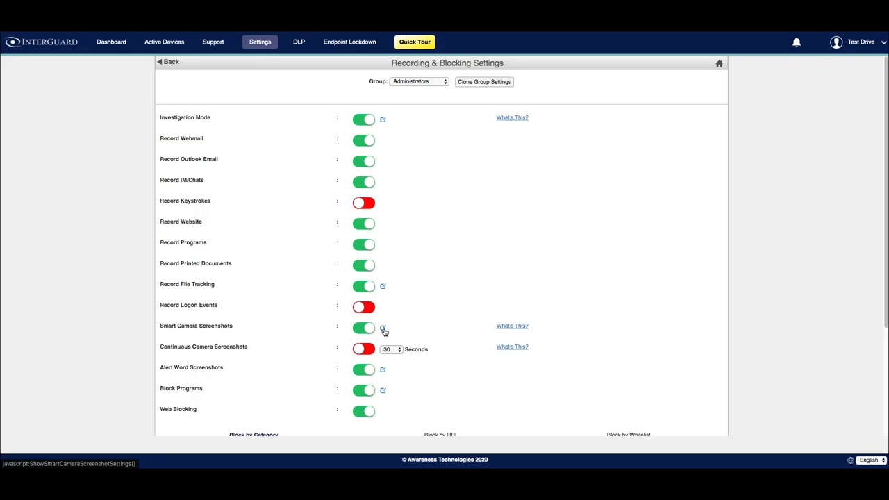
Show the Smart Camera Settings' Screenshots By Website list, which has no entries yet
left_click(384, 328)
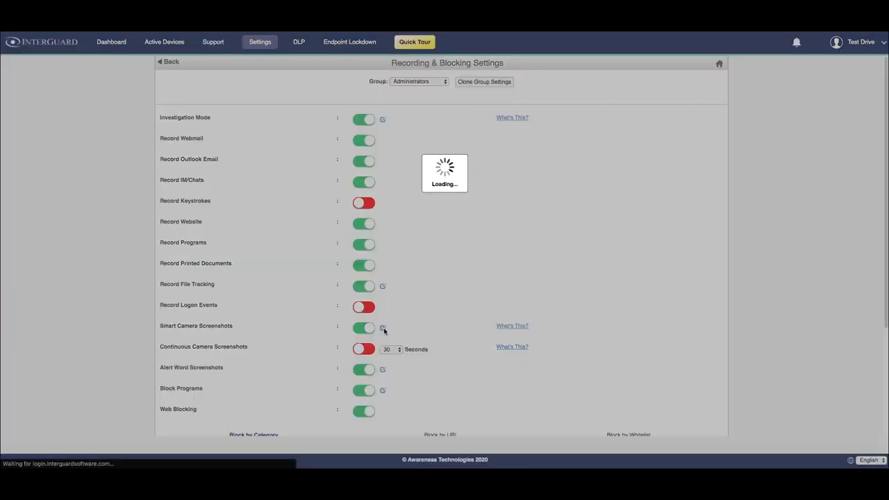
left_click(384, 328)
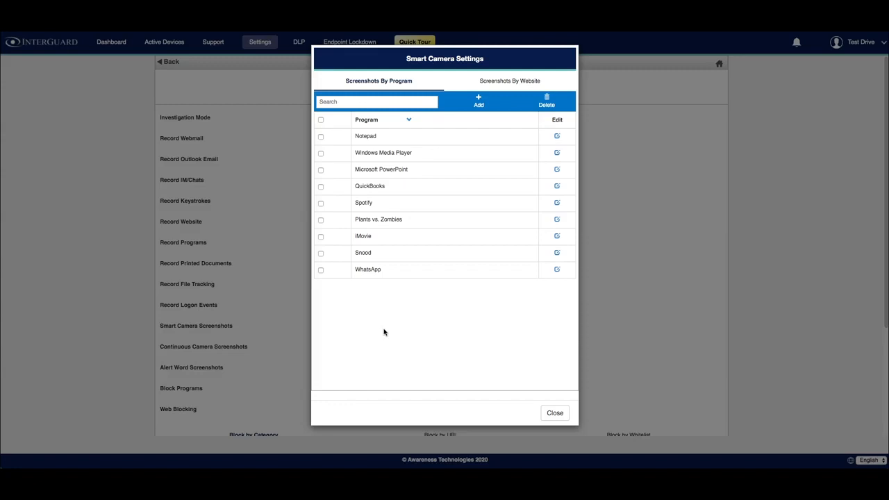
mouse_move(383, 329)
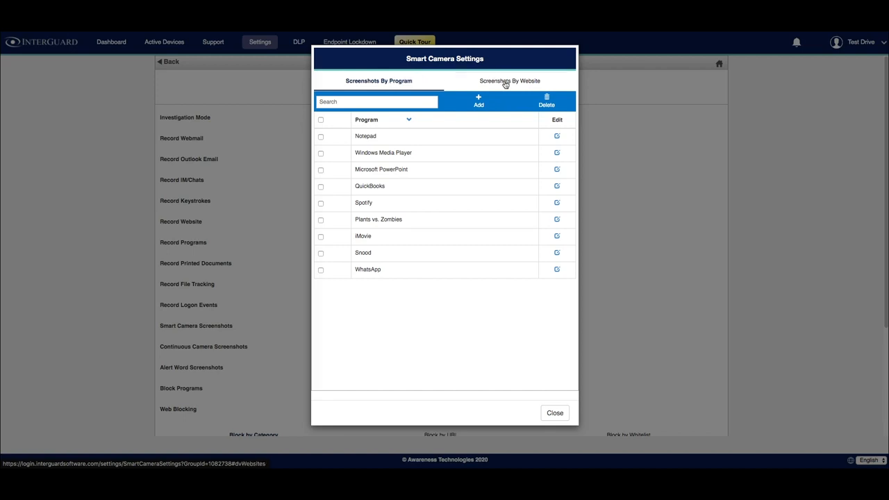
left_click(509, 81)
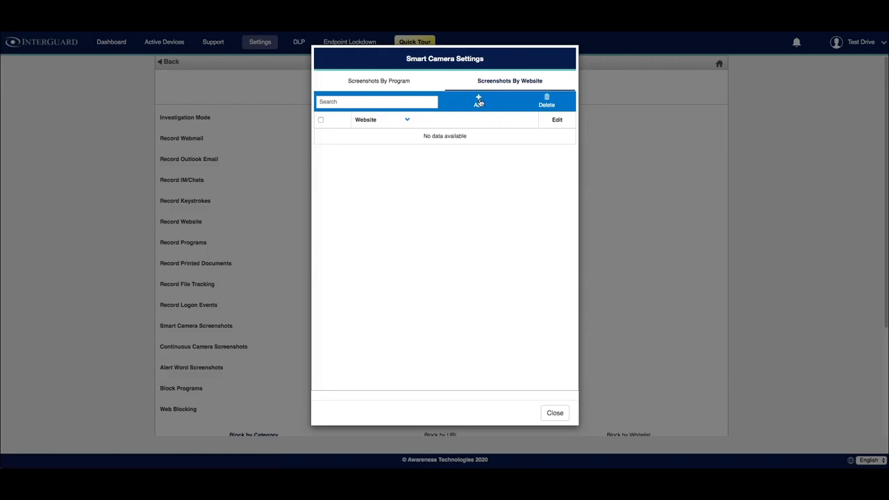
Add youtube.com as a smart screenshot website with 30 sec frequency and Unlimited duration
left_click(478, 100)
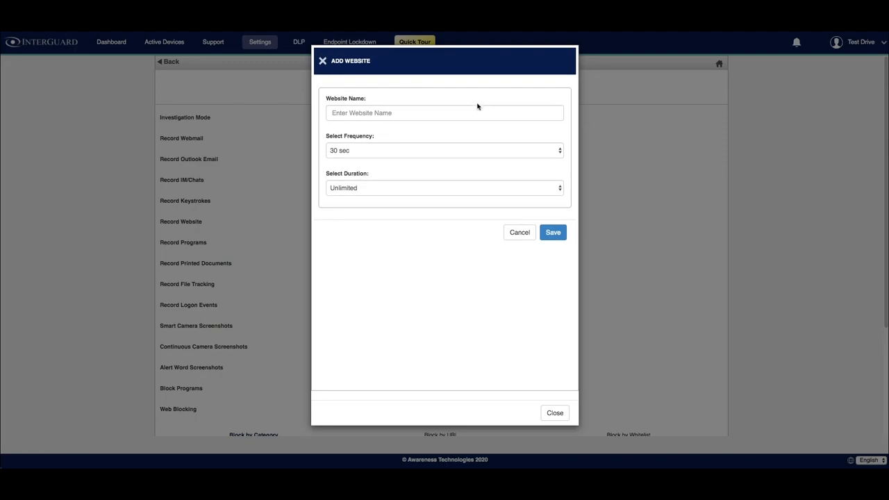
type("y")
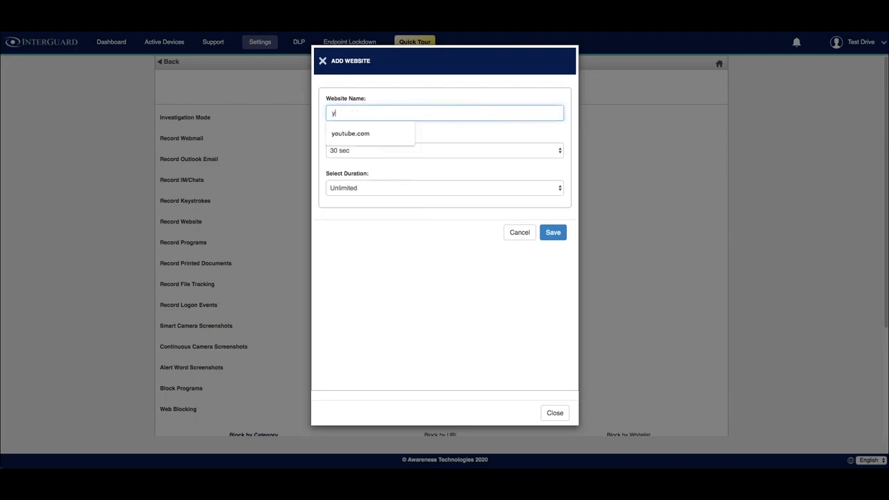
left_click(350, 133)
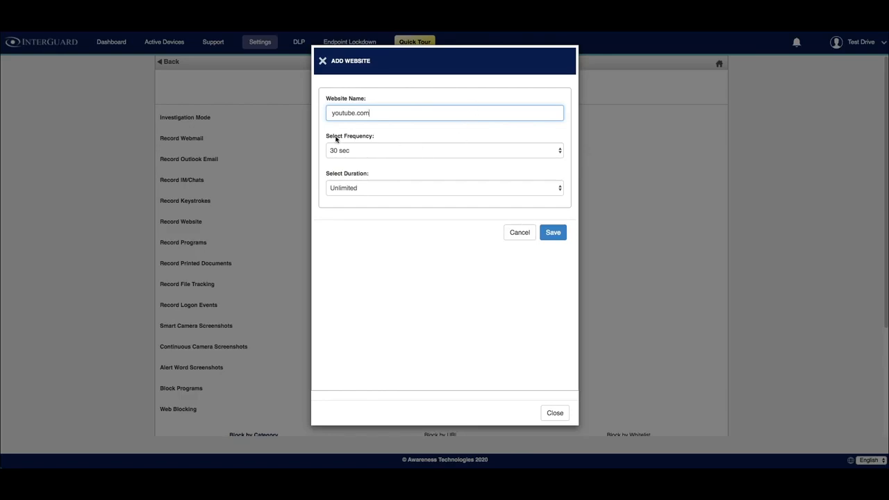
mouse_move(375, 139)
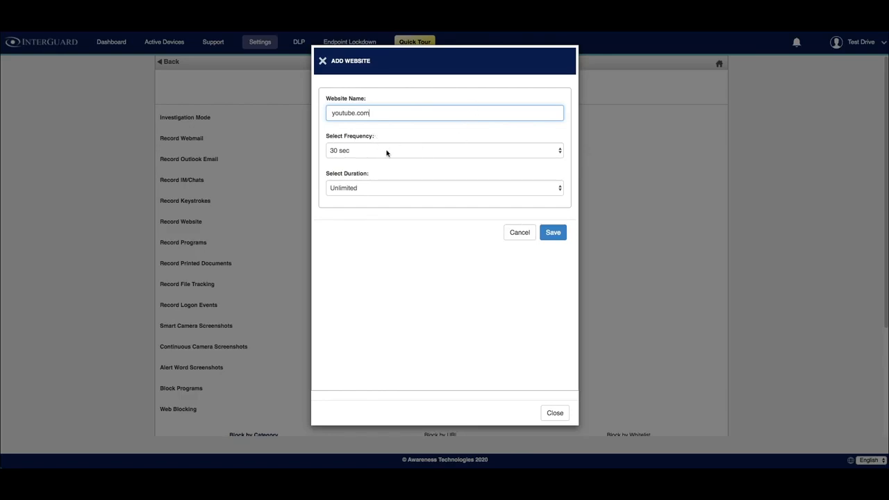
left_click(445, 150)
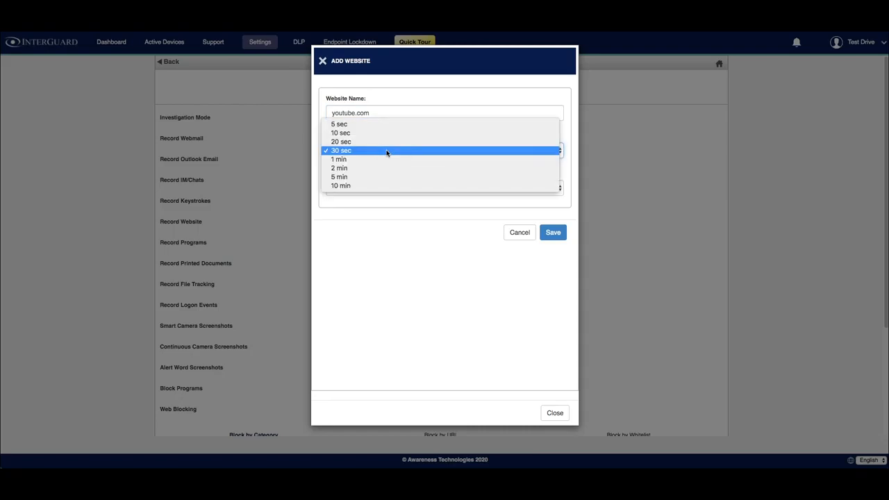
mouse_move(339, 123)
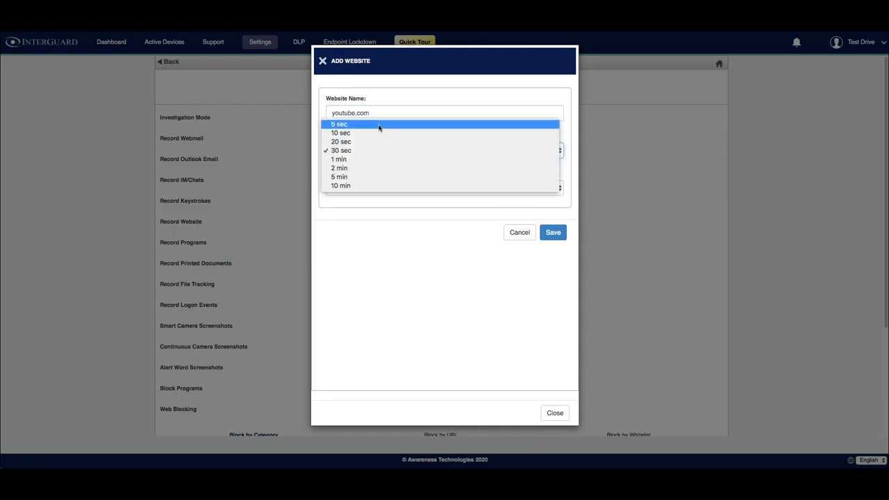
mouse_move(361, 186)
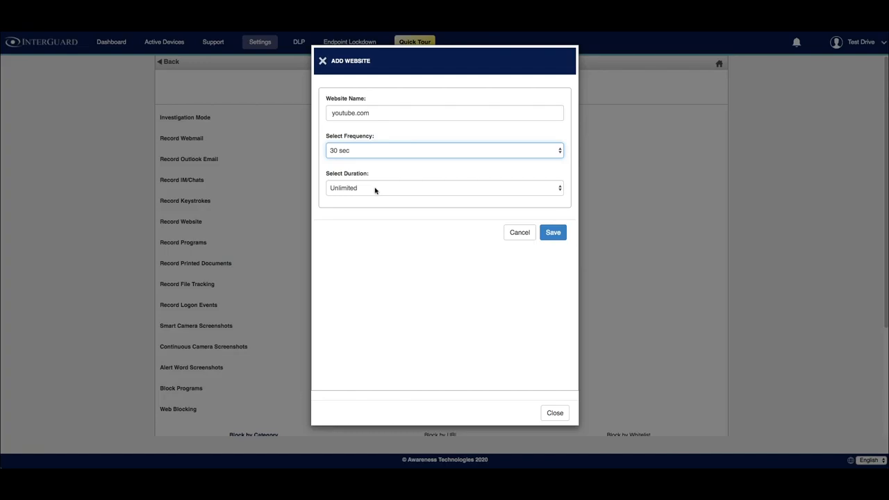
left_click(445, 188)
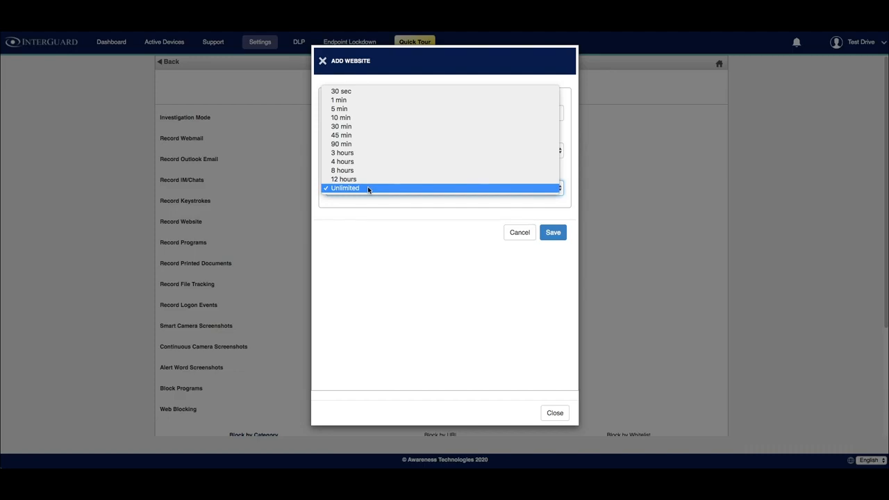
left_click(344, 188)
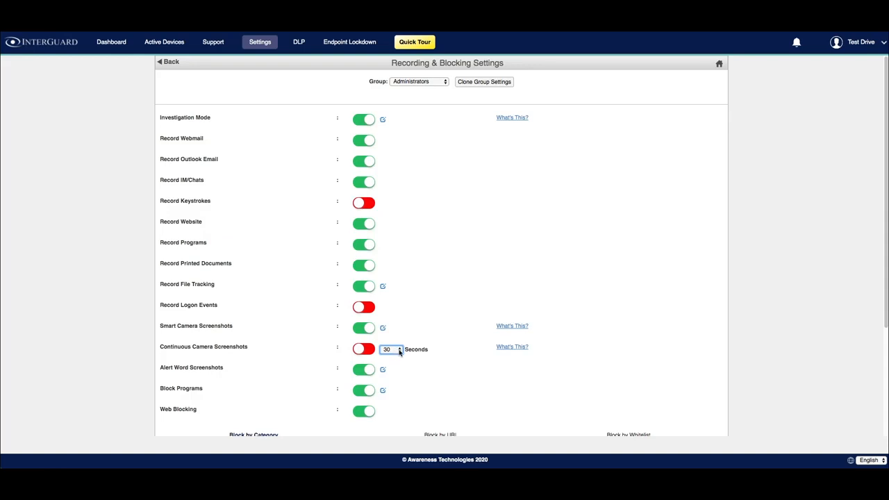
left_click(392, 350)
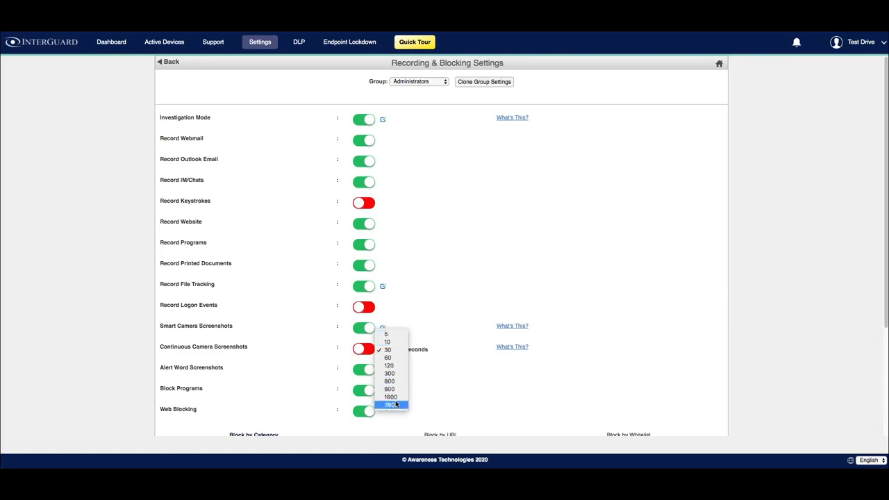
left_click(387, 350)
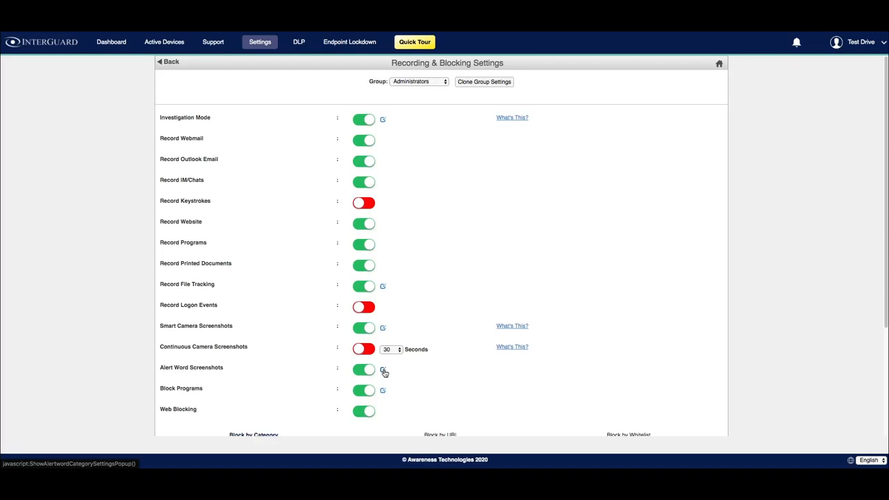
left_click(382, 369)
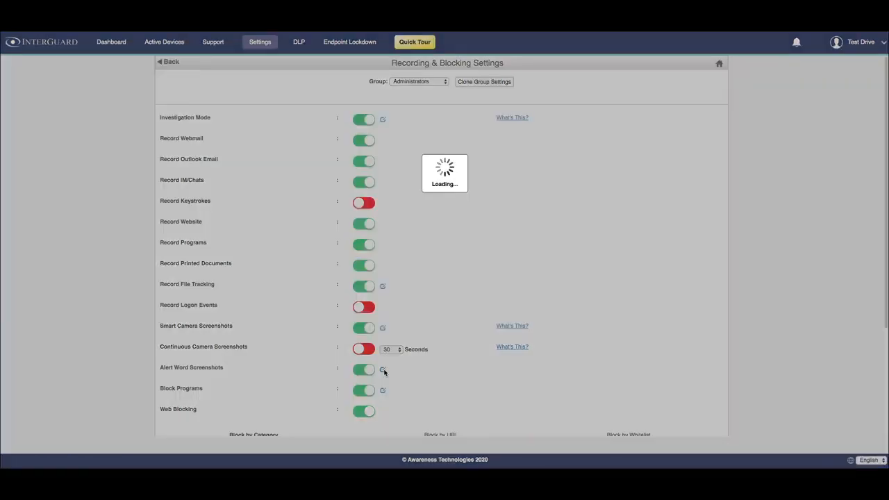
left_click(383, 369)
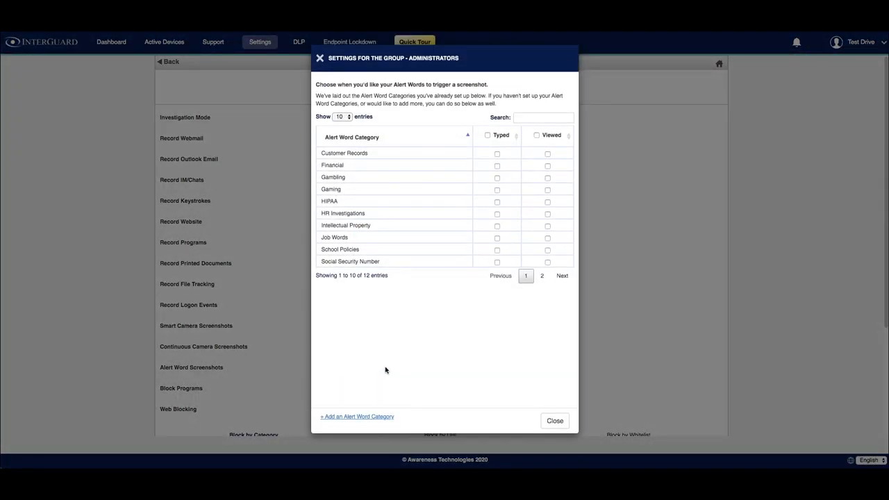
mouse_move(414, 196)
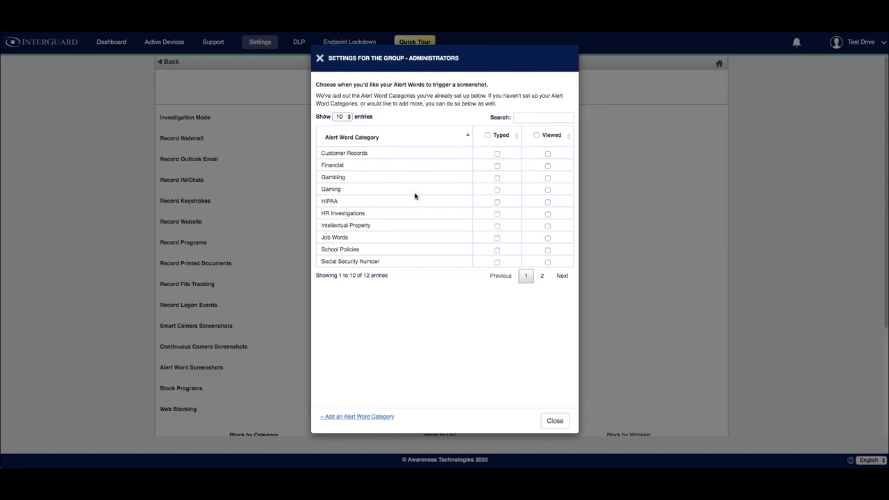
mouse_move(503, 133)
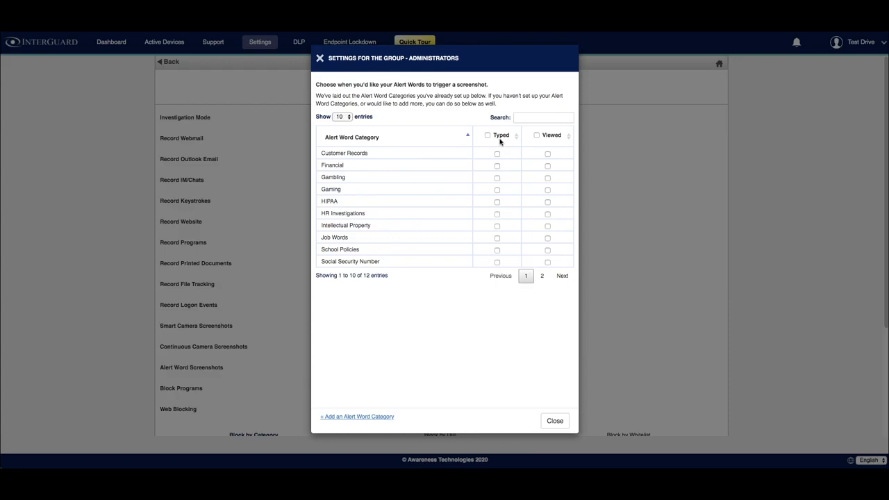
mouse_move(503, 144)
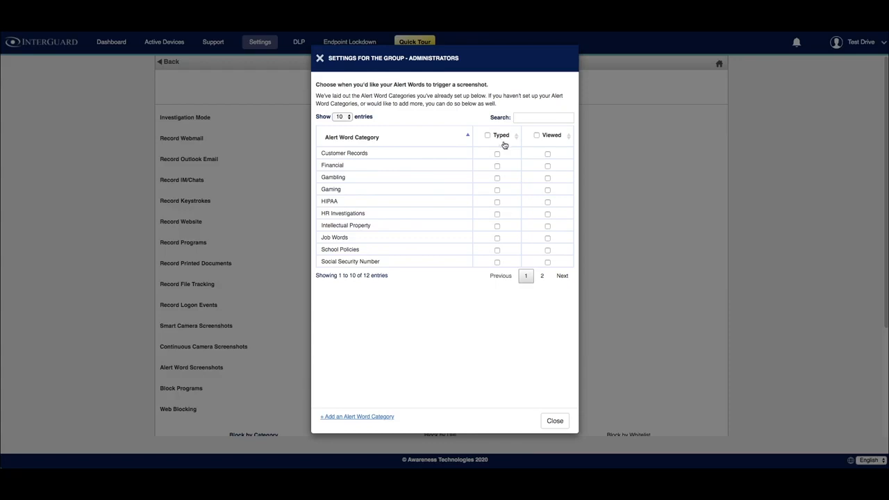
mouse_move(406, 154)
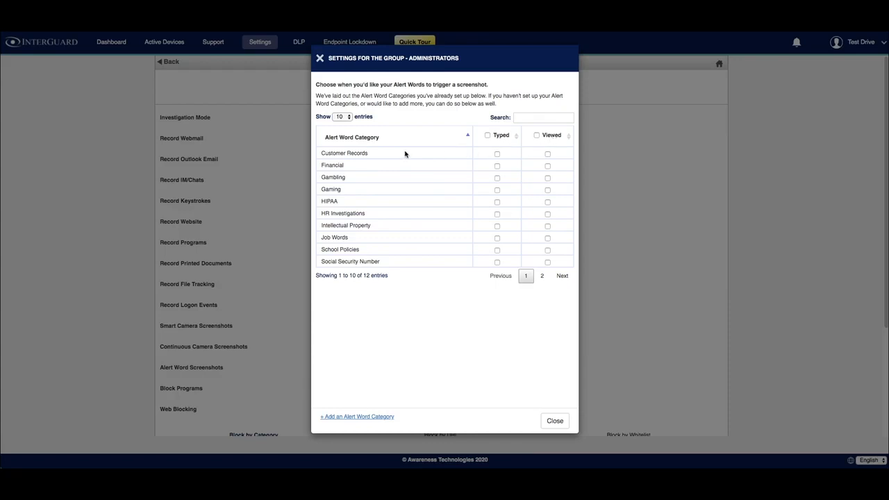
mouse_move(429, 153)
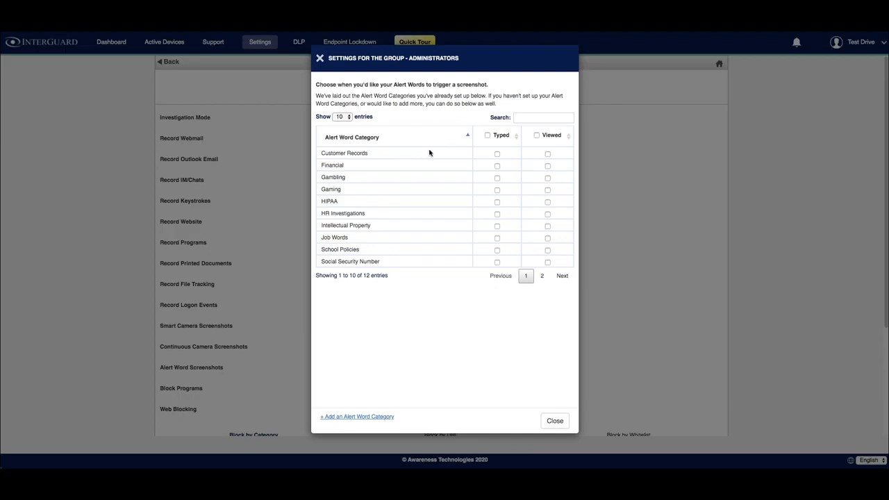
left_click(497, 153)
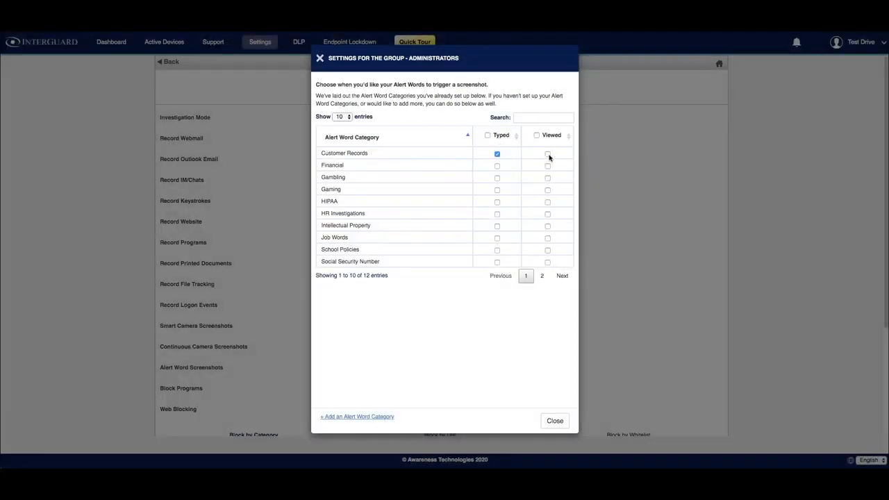
left_click(548, 153)
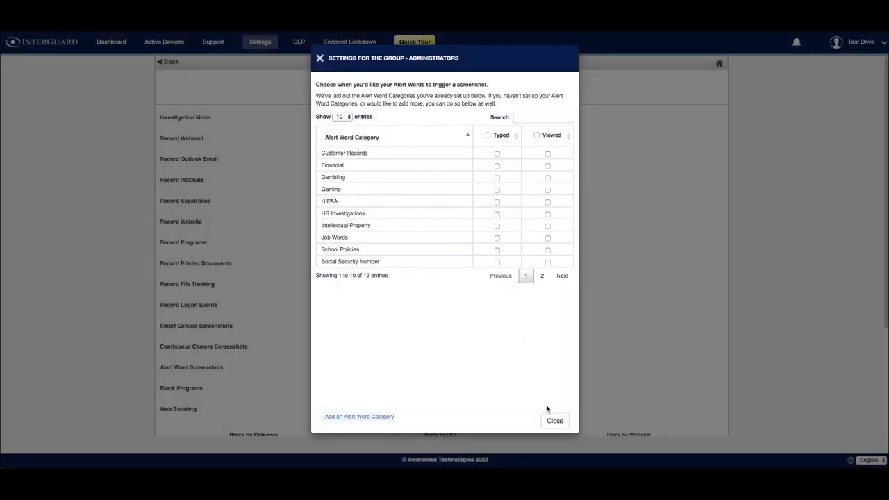
left_click(555, 420)
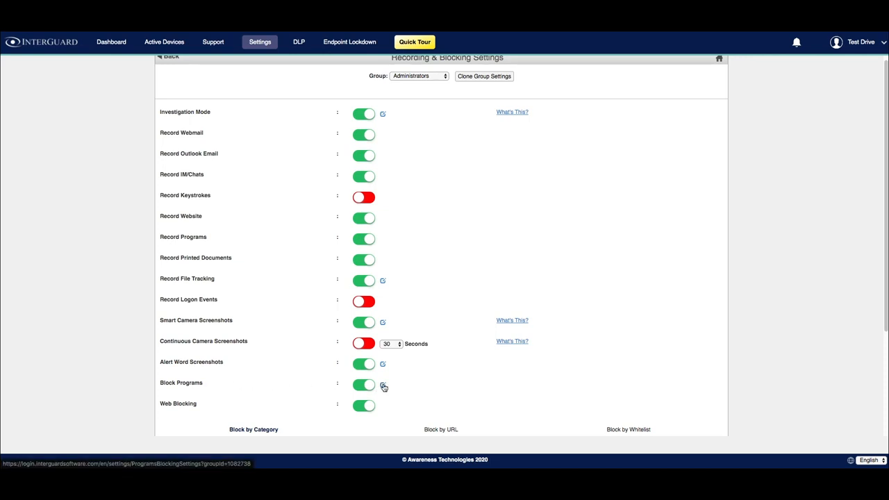
Show the Block Programs by Time list with the four Telegram programs on schedule test2
left_click(384, 386)
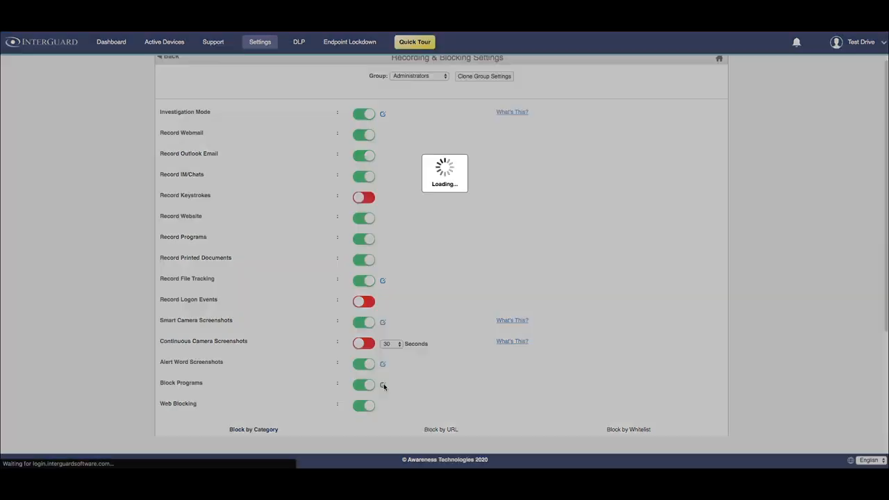
left_click(383, 386)
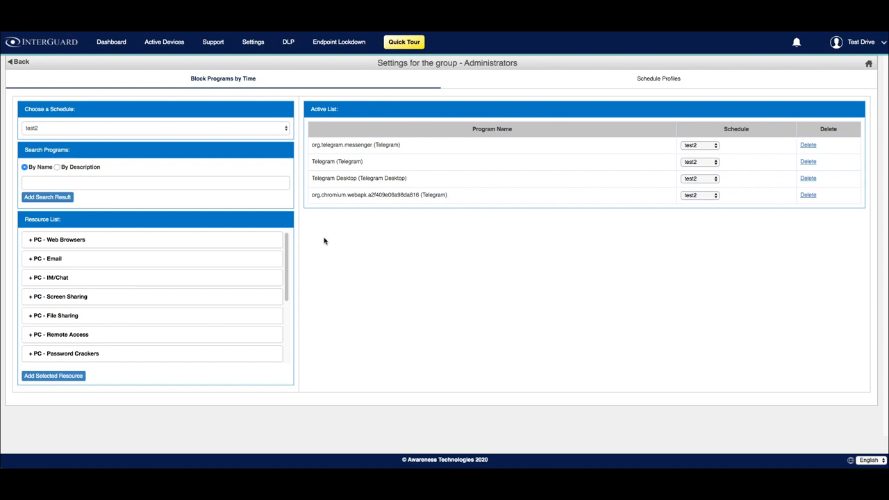
mouse_move(328, 236)
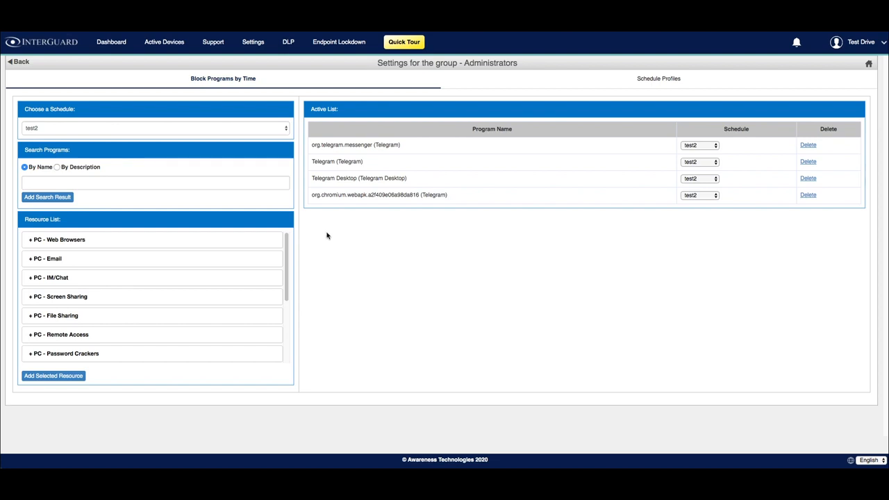
left_click(154, 182)
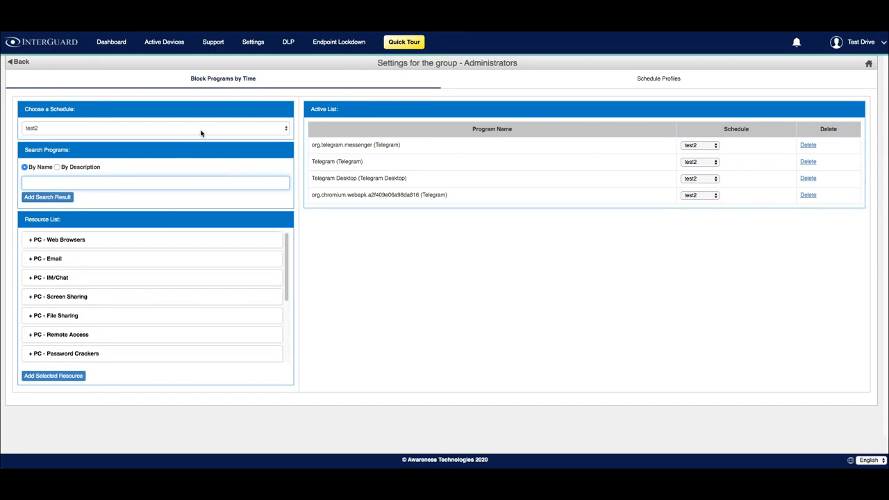
mouse_move(219, 134)
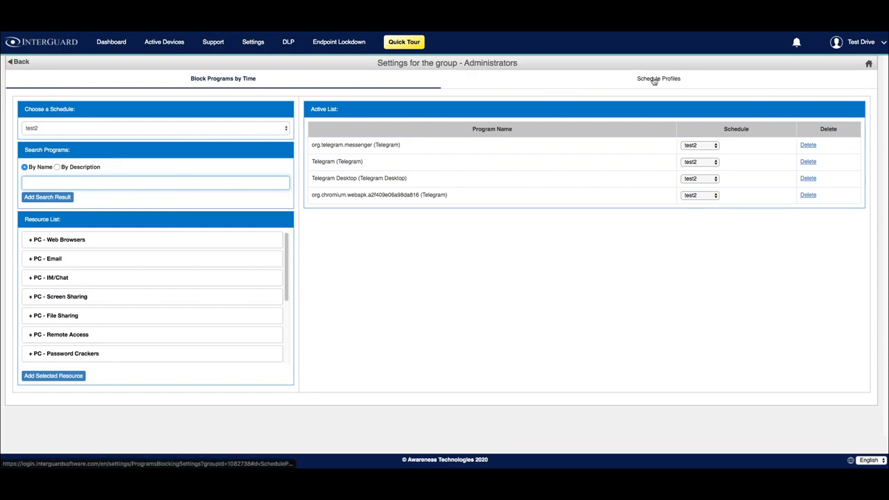
Add a Mon–Fri blocking period from 09:00 AM to 05:00 PM to the Test Profile schedule
left_click(659, 78)
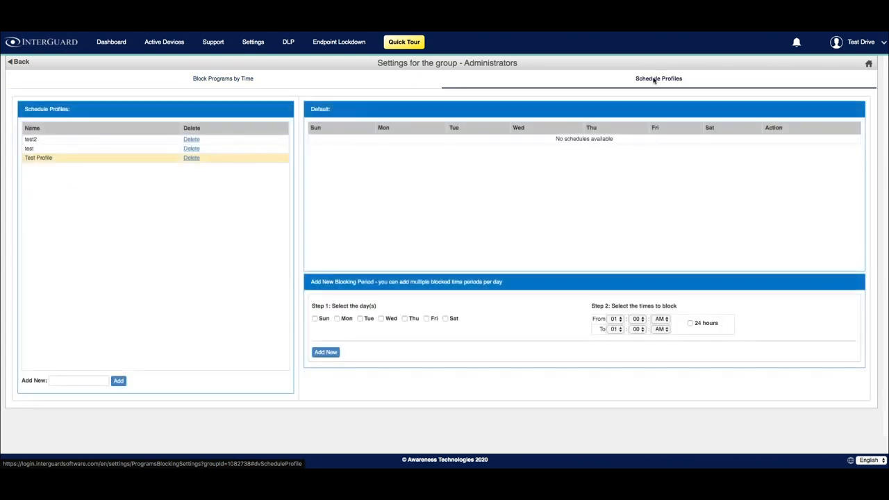
mouse_move(181, 250)
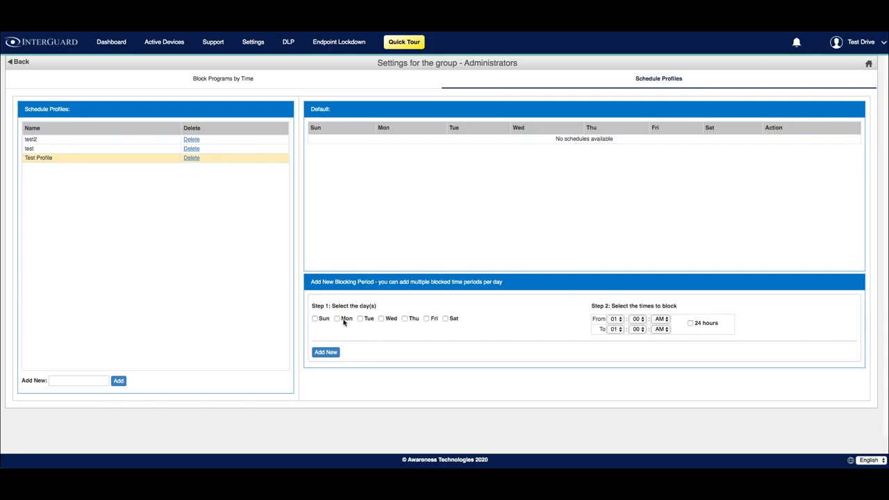
left_click(360, 319)
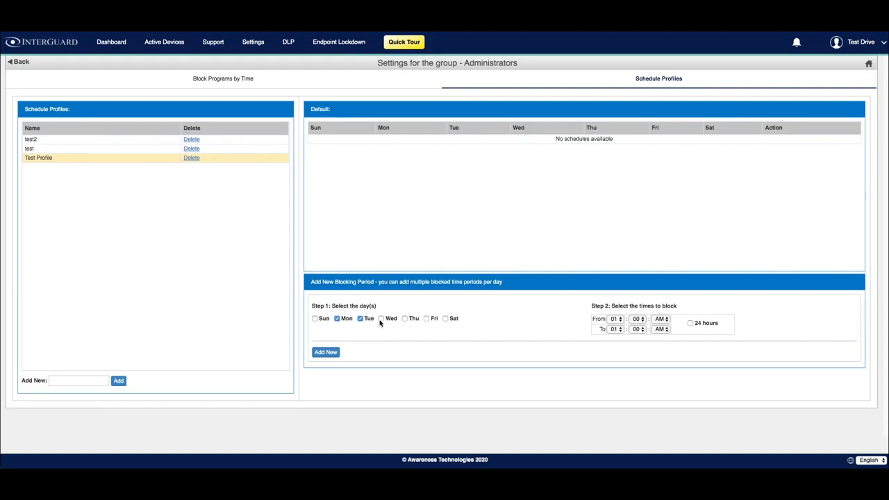
left_click(426, 318)
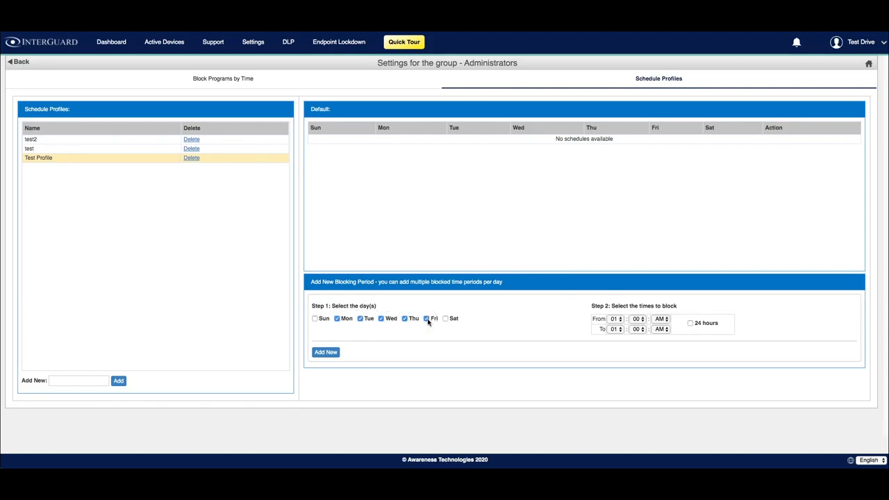
left_click(614, 318)
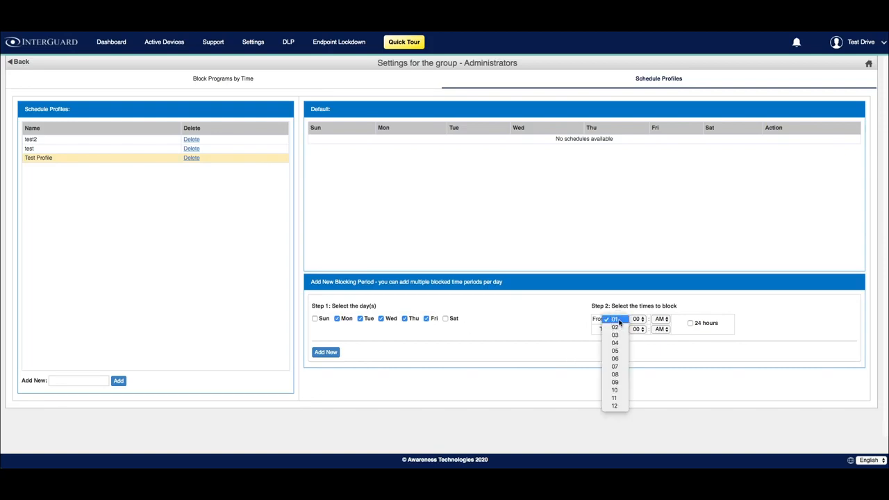
left_click(614, 319)
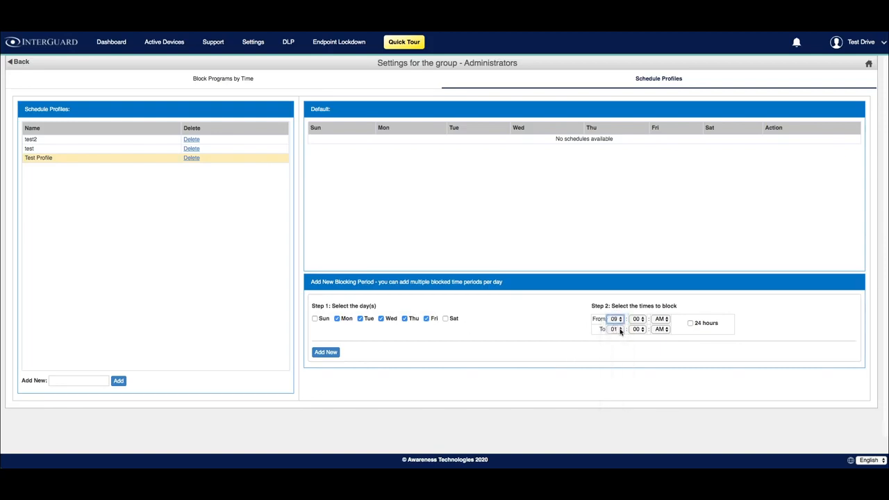
left_click(661, 328)
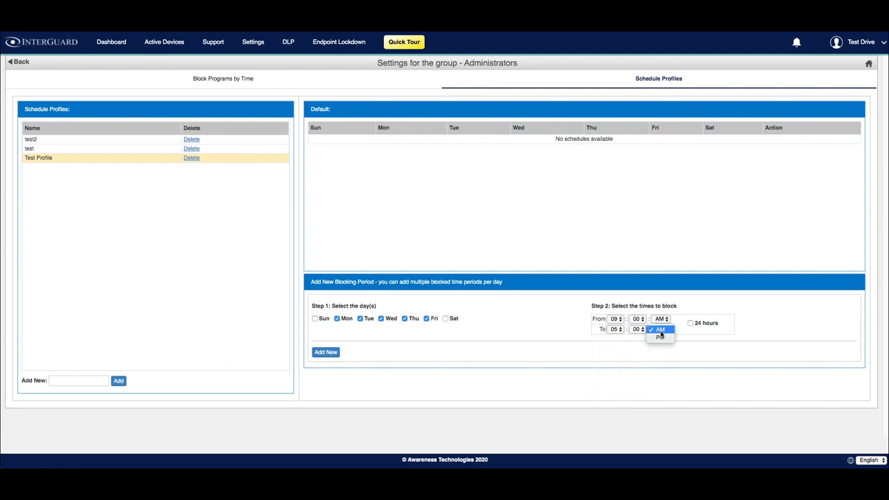
left_click(659, 338)
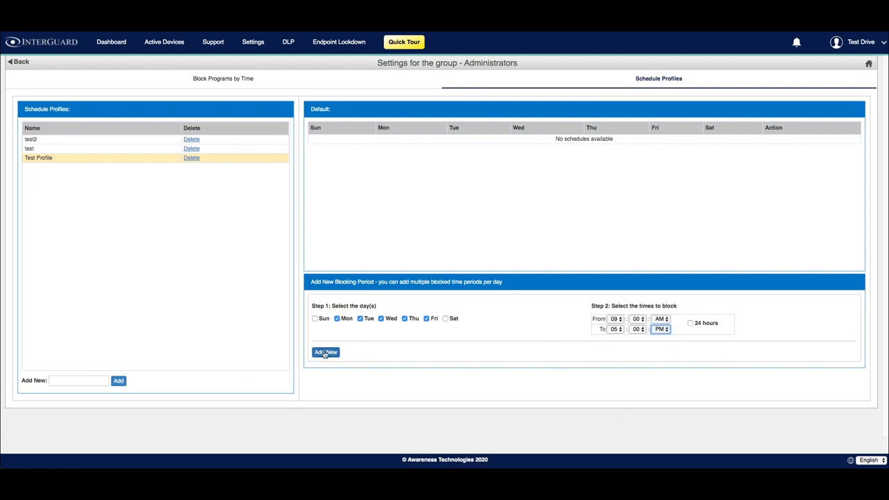
left_click(325, 353)
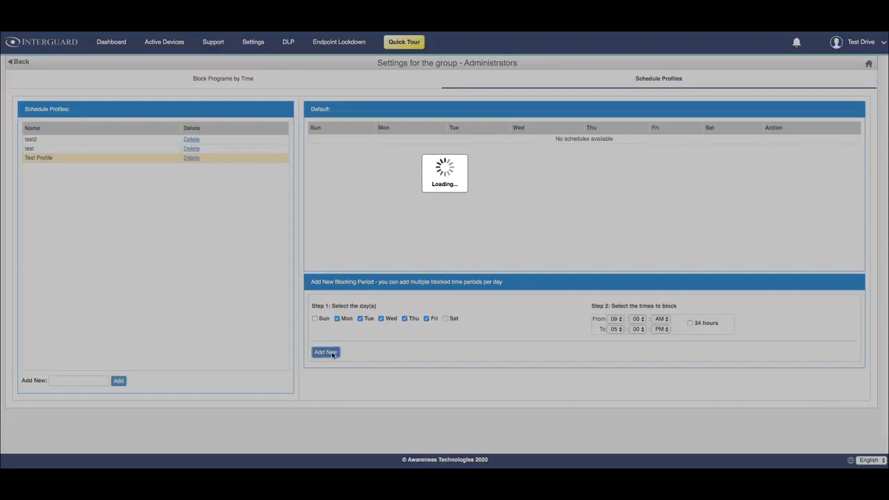
left_click(325, 352)
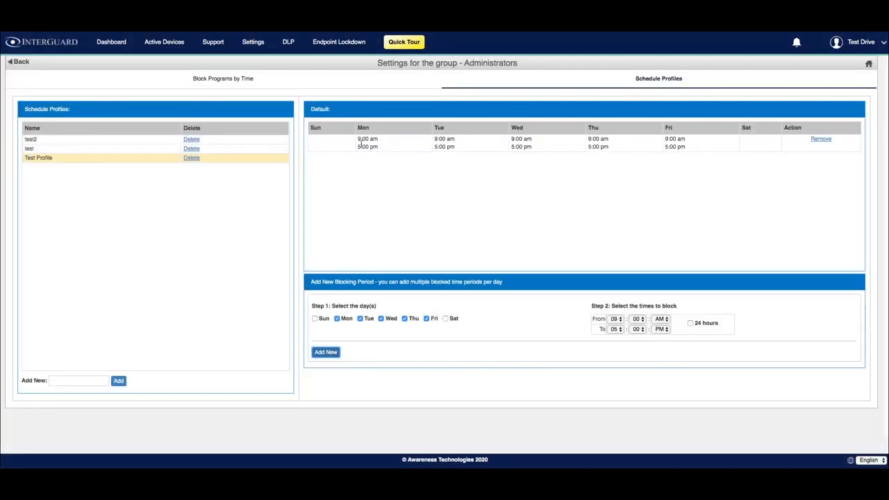
mouse_move(364, 160)
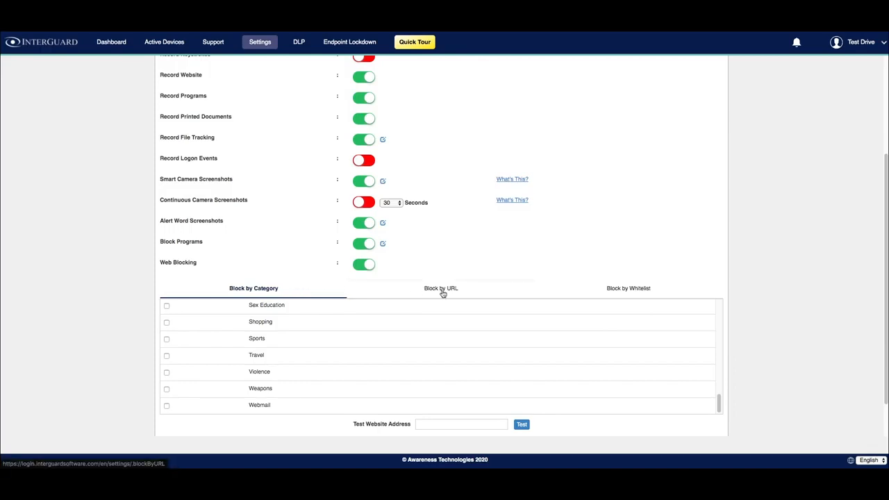
mouse_move(550, 292)
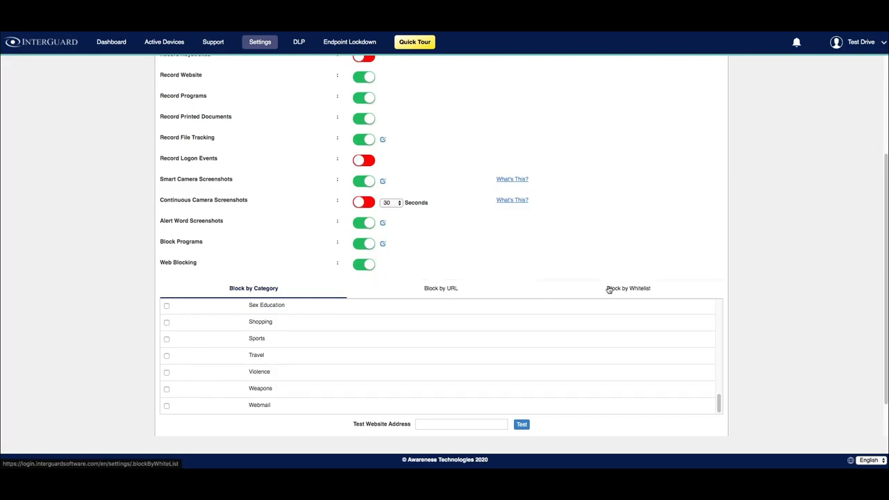
mouse_move(305, 361)
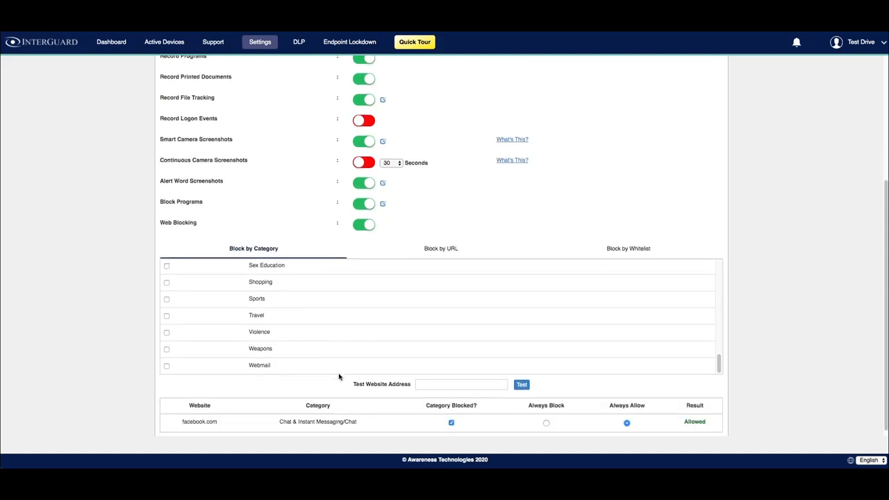
Scroll down to the Web Blocking section showing facebook.com tested as Allowed
scroll("down", 3)
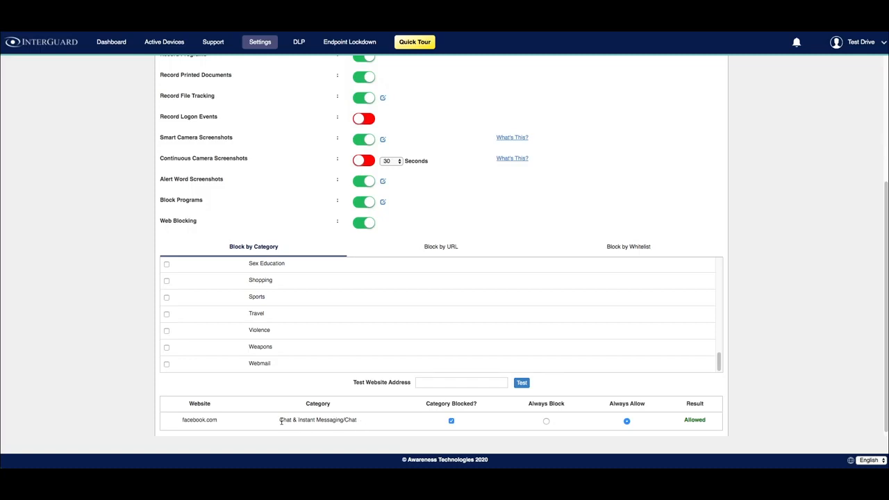
mouse_move(430, 403)
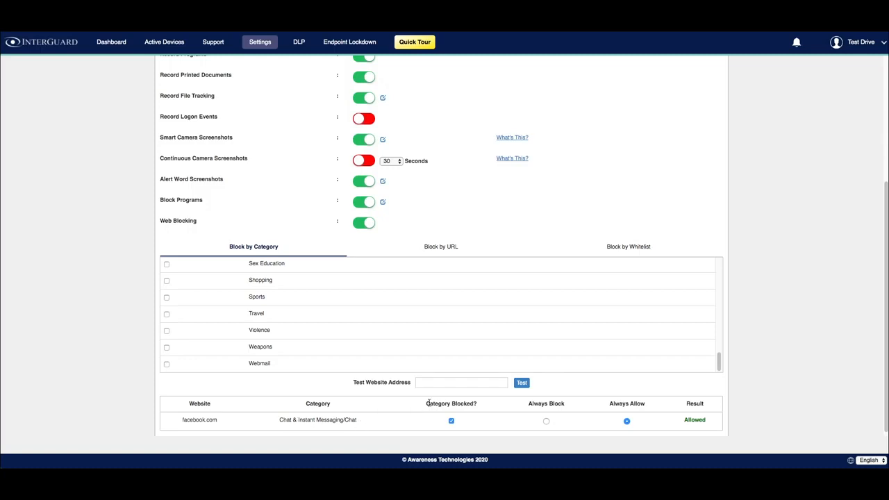
mouse_move(614, 423)
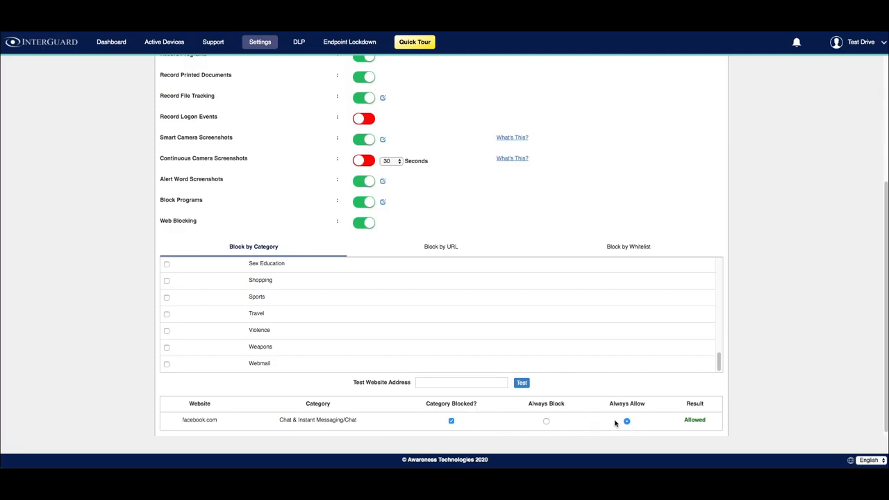
mouse_move(609, 427)
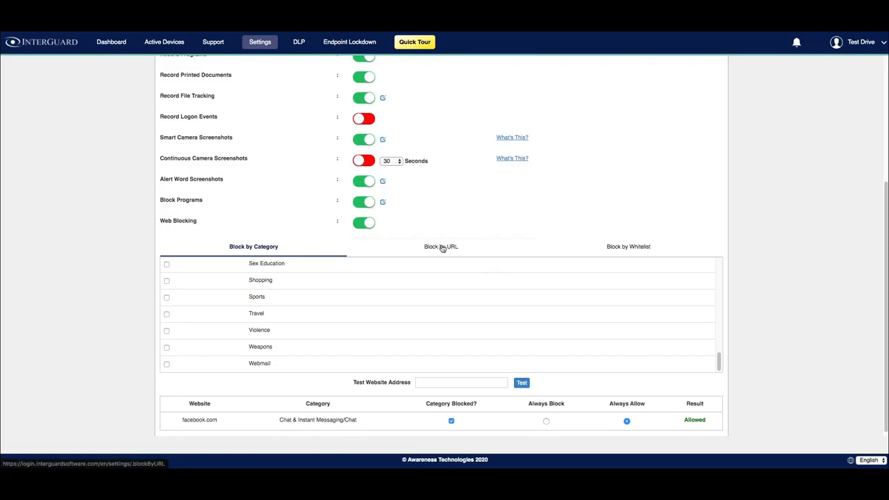
View the empty Block by URL list, then the whitelist of youtube.com, facebook.com and trello.com
left_click(441, 247)
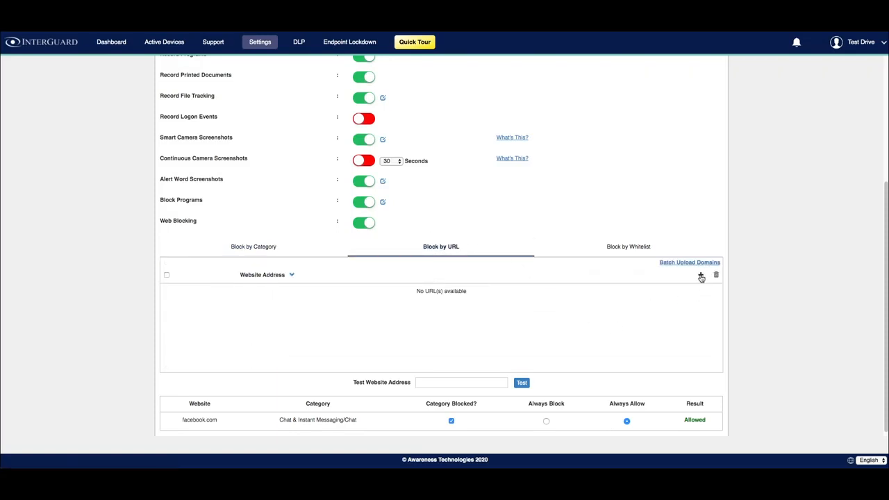
left_click(700, 275)
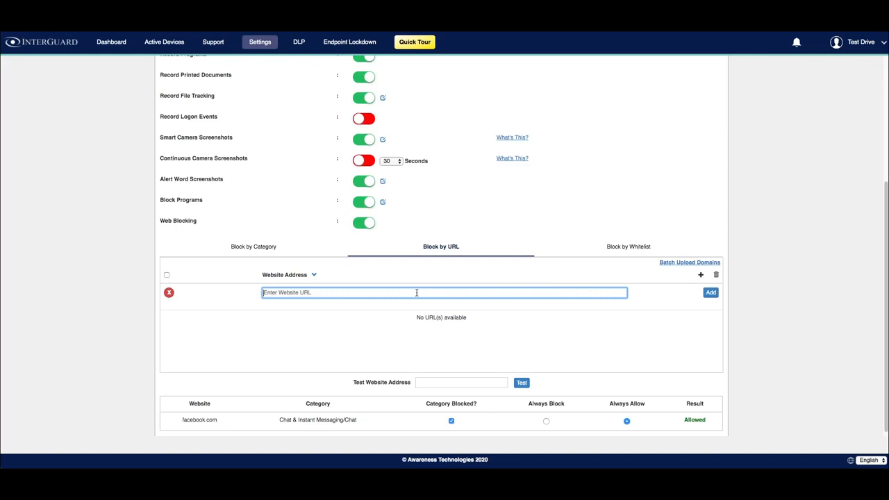
left_click(628, 247)
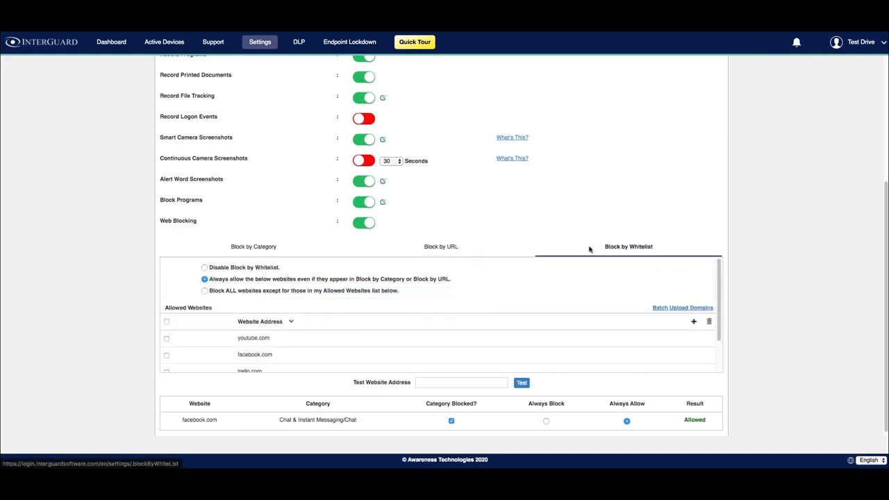
mouse_move(586, 248)
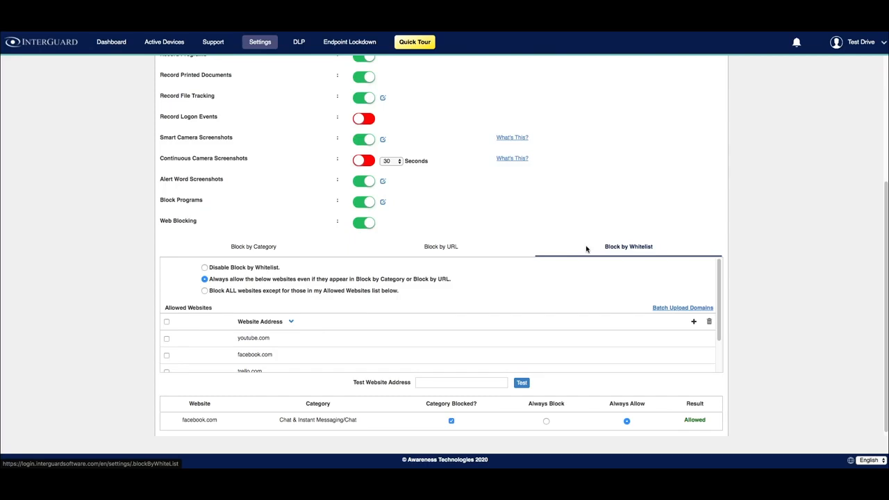
mouse_move(275, 358)
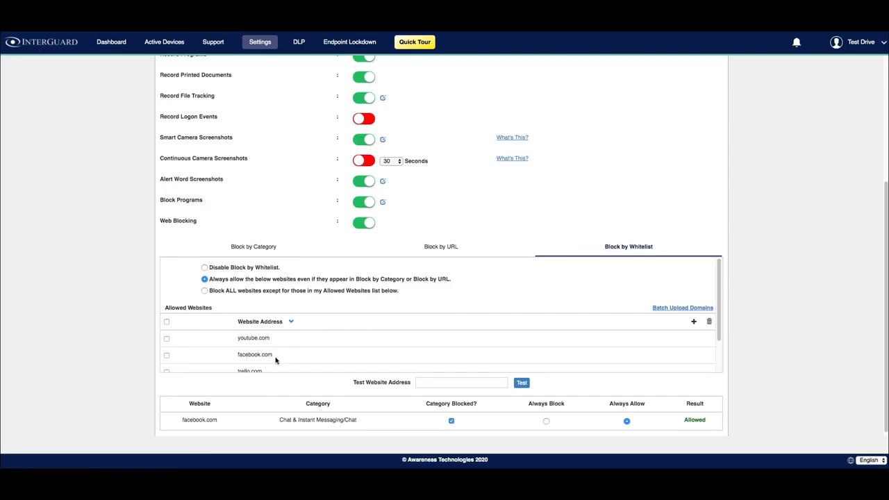
mouse_move(287, 365)
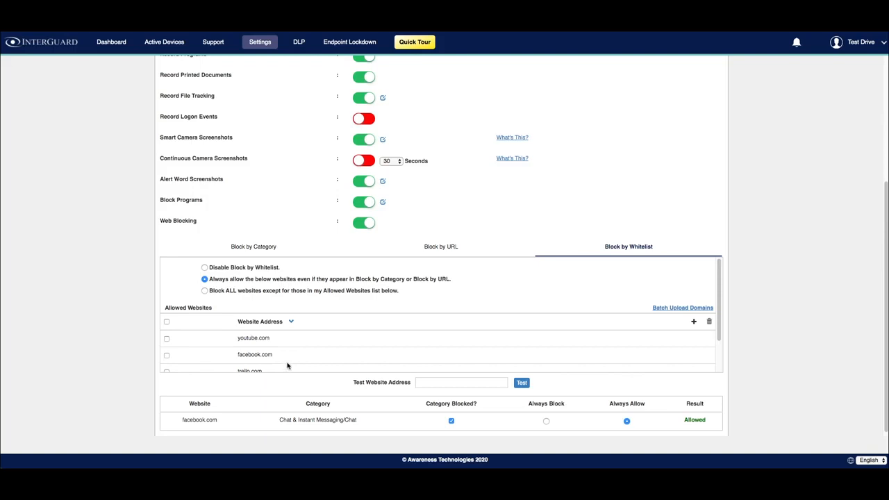
mouse_move(427, 282)
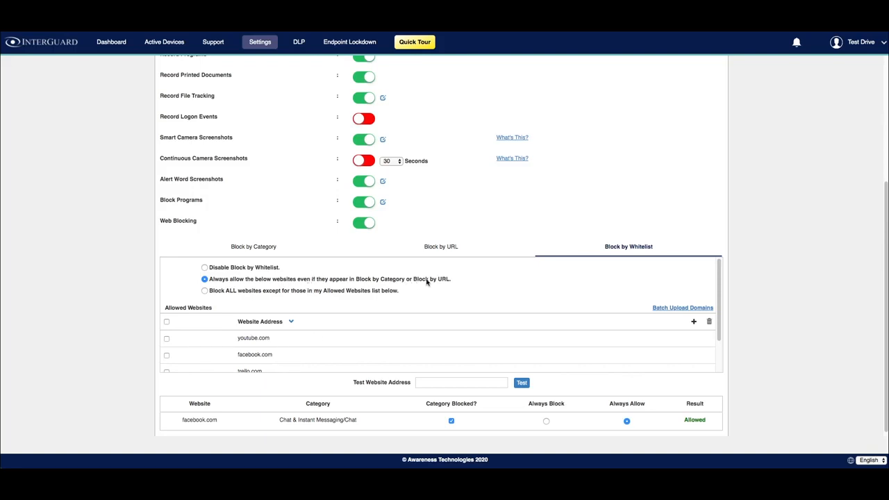
mouse_move(317, 313)
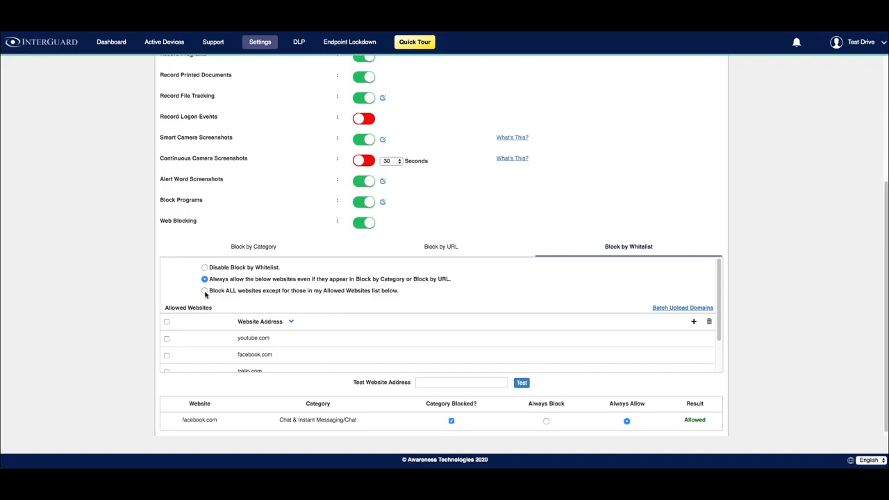
mouse_move(316, 370)
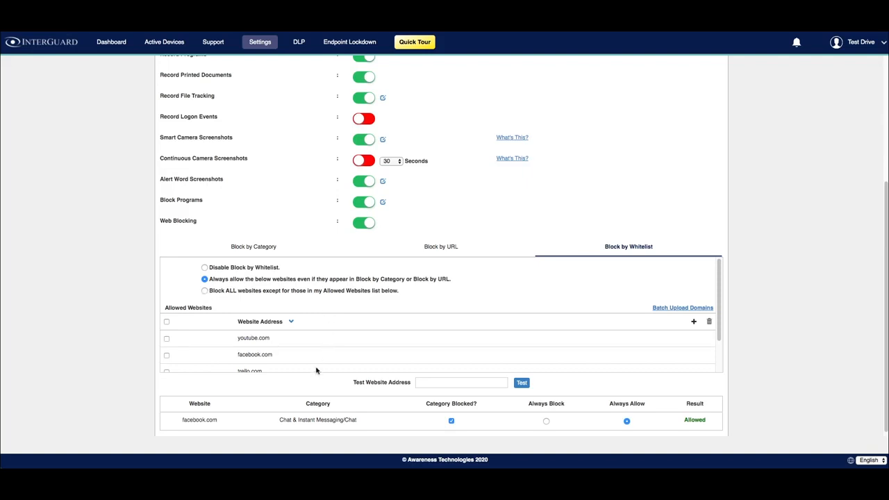